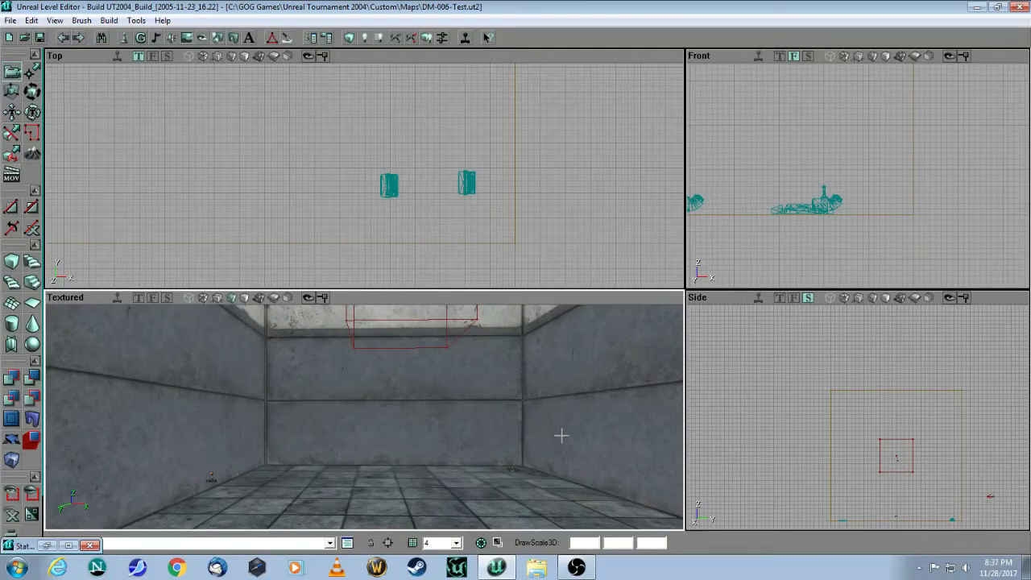
mouse_move(573, 438)
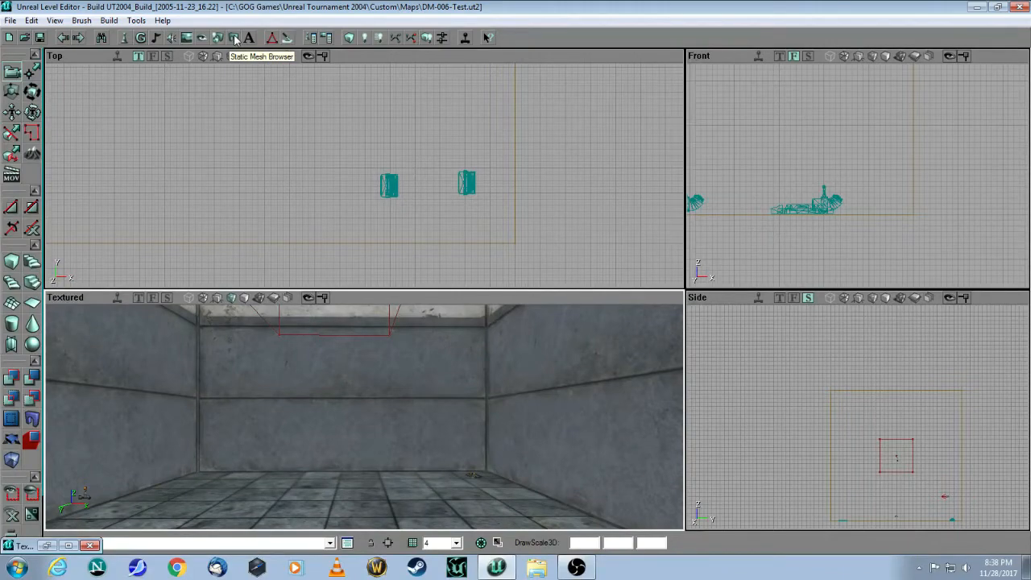
Step: Load the AlleriaHardware static mesh package in the Static Mesh Browser
click(236, 39)
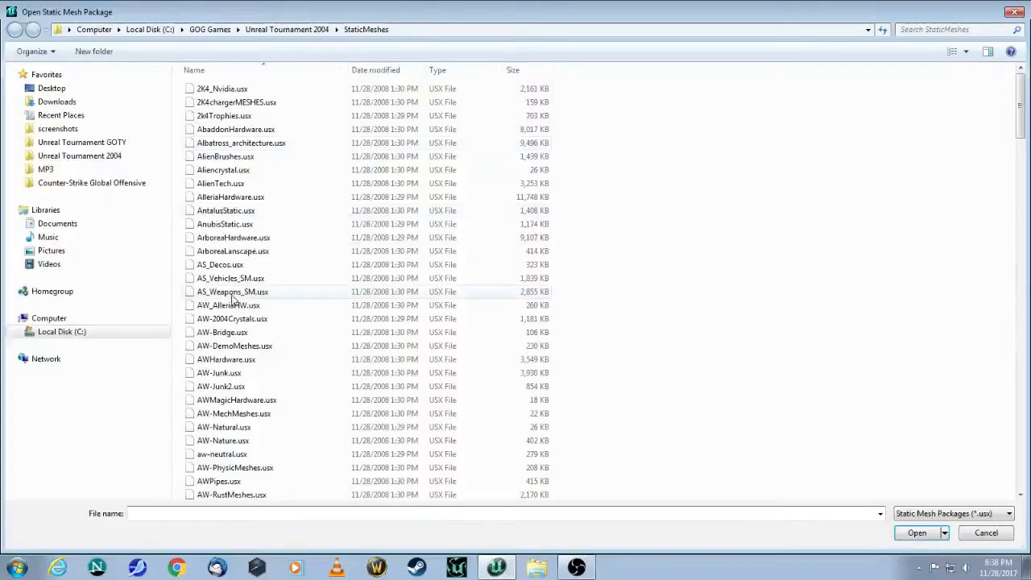
click(231, 197)
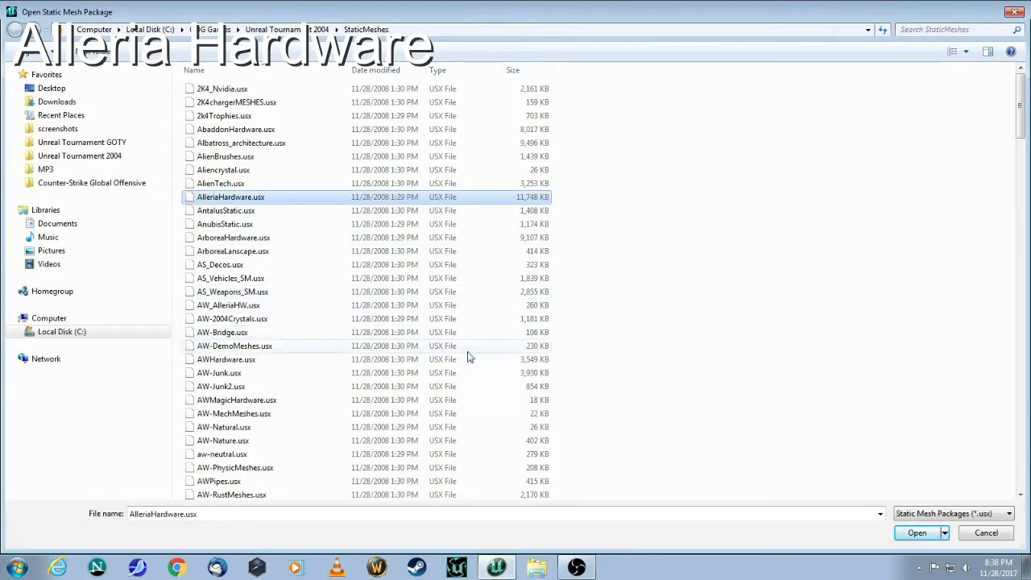
click(916, 532)
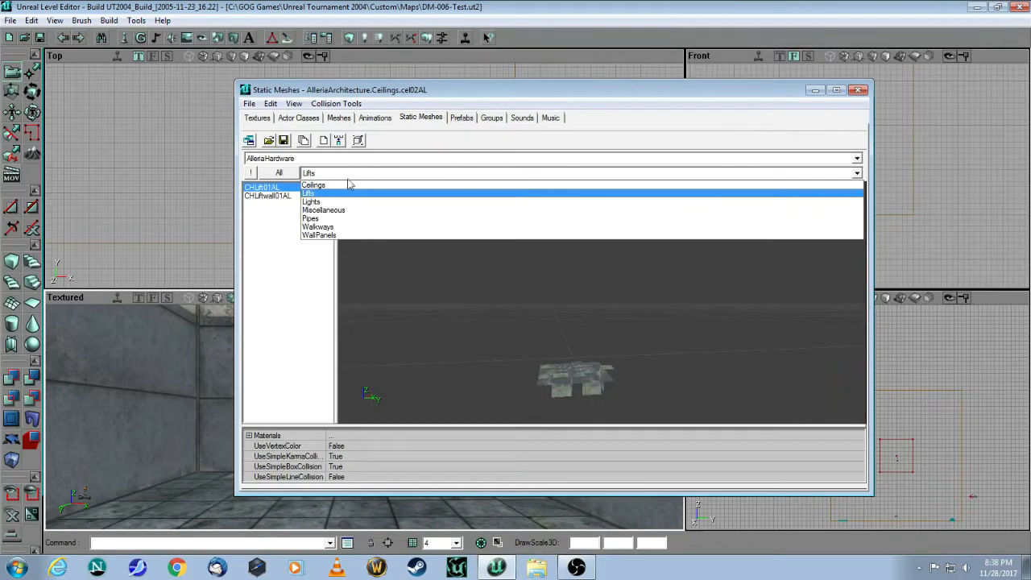
Step: Select the doorpost02AL doorframe mesh from the Miscellaneous group
click(322, 209)
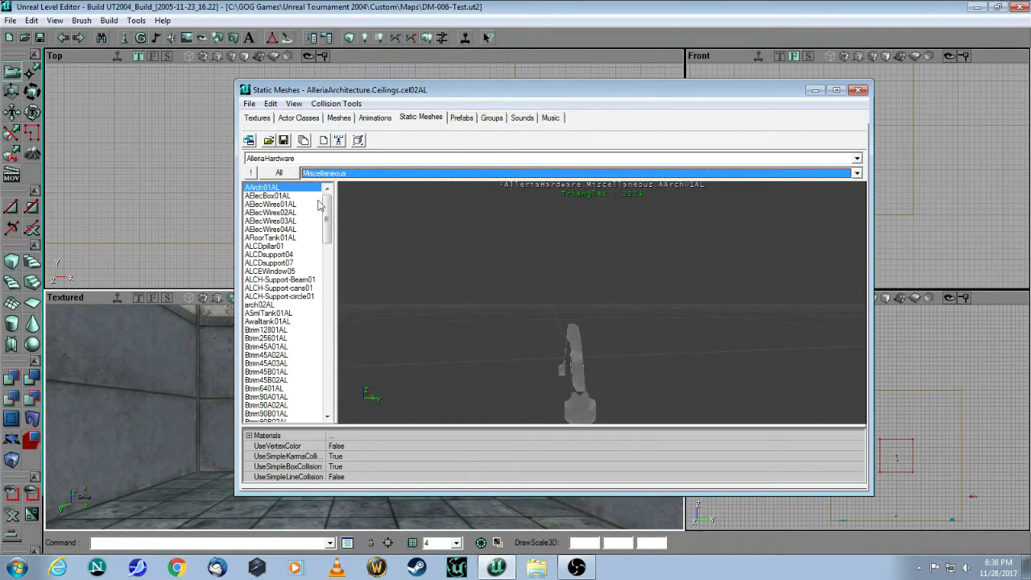
scroll(down, 3)
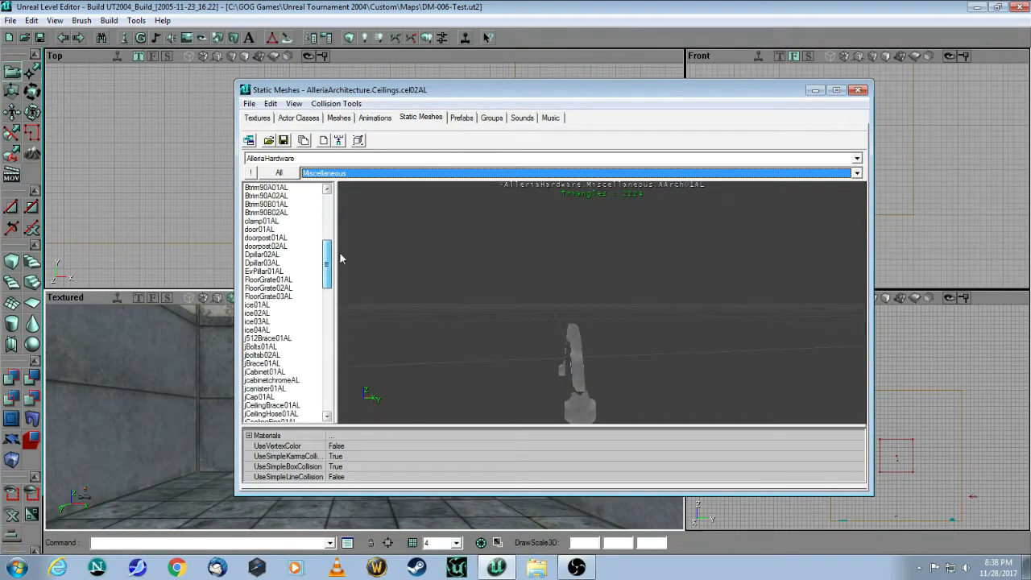
click(266, 287)
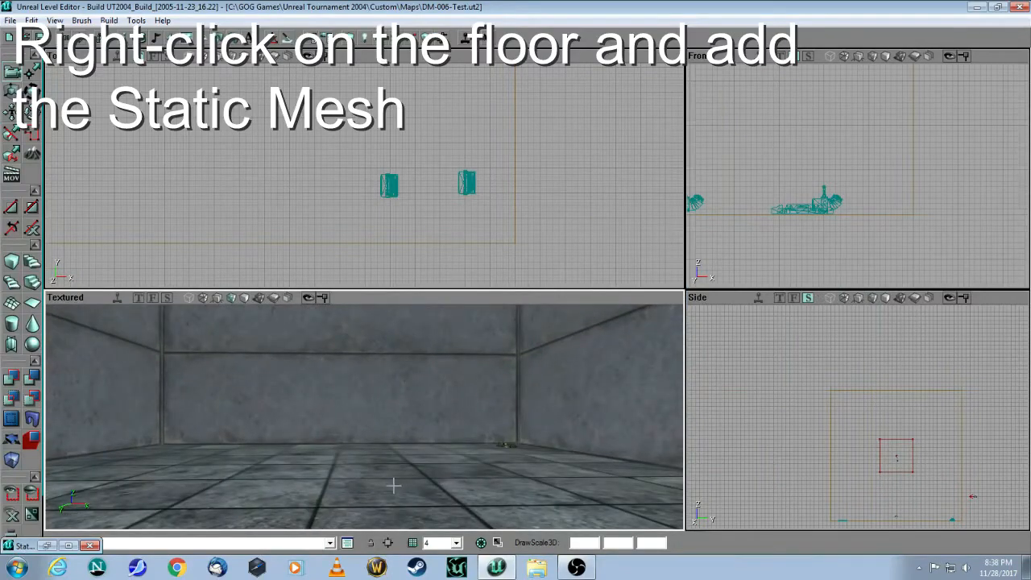
Step: Add the doorpost02AL doorframe static mesh onto the room floor
right_click(394, 483)
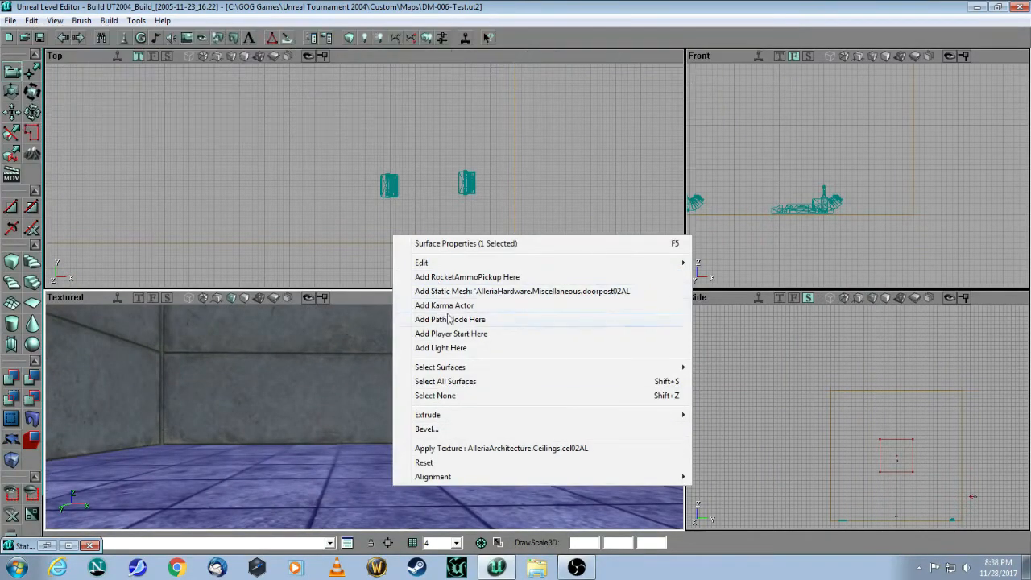
click(452, 332)
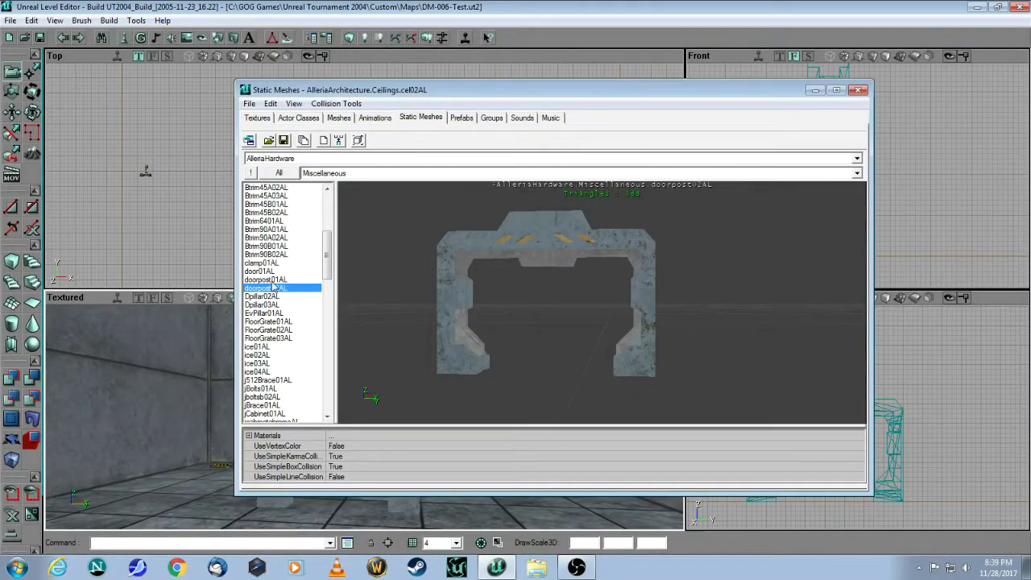
Step: Select the door01AL door panel mesh in the Miscellaneous list
click(259, 270)
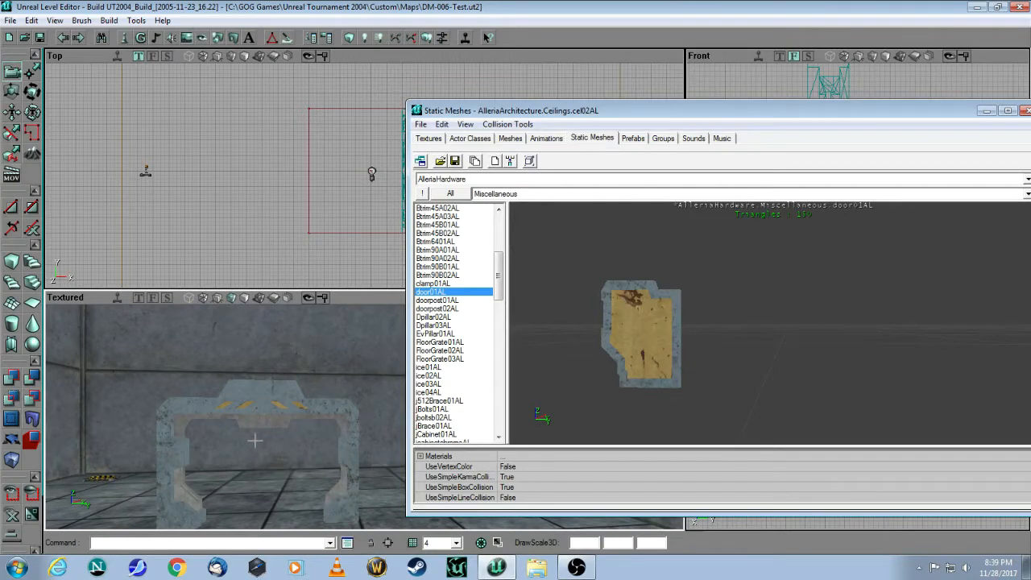
mouse_move(412, 399)
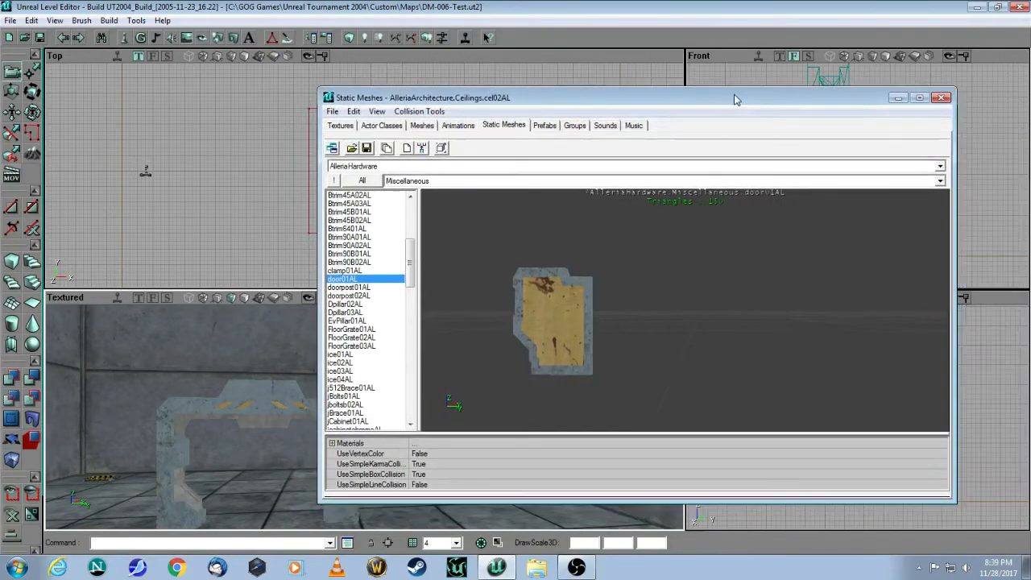
click(941, 99)
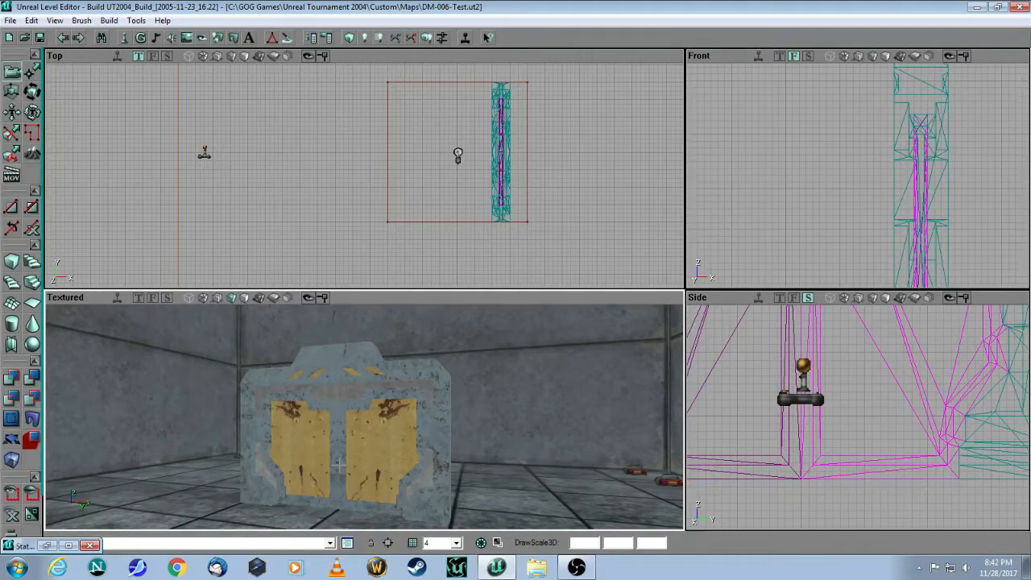
mouse_move(296, 107)
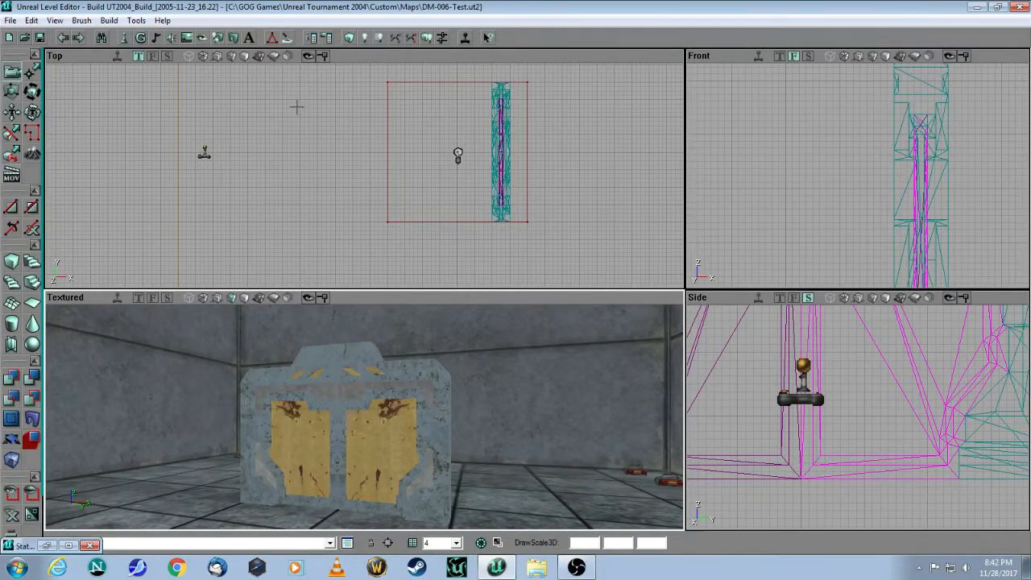
mouse_move(139, 38)
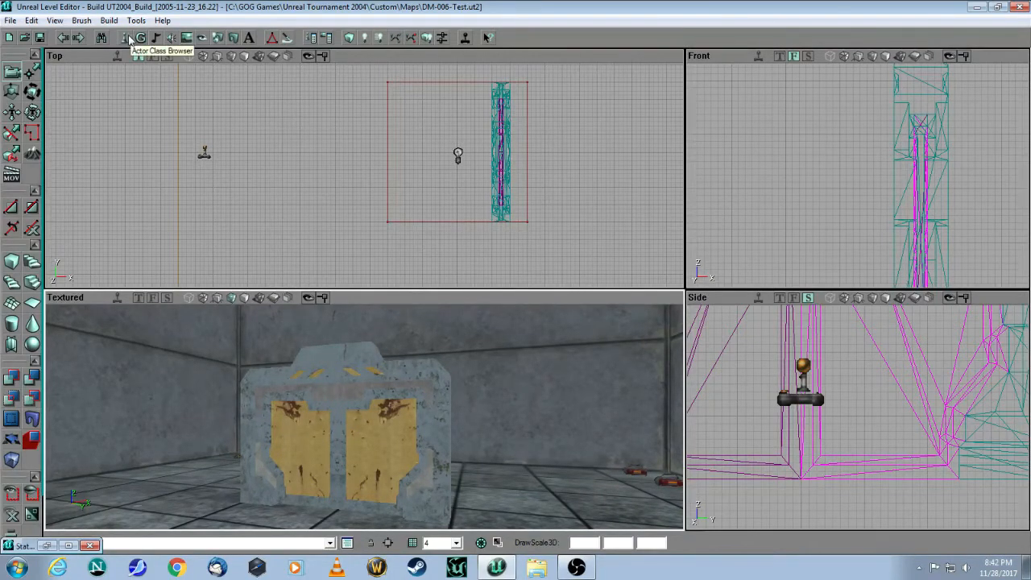
Step: Select the Trigger class under Triggers in the Actor Class Browser for placement
click(140, 38)
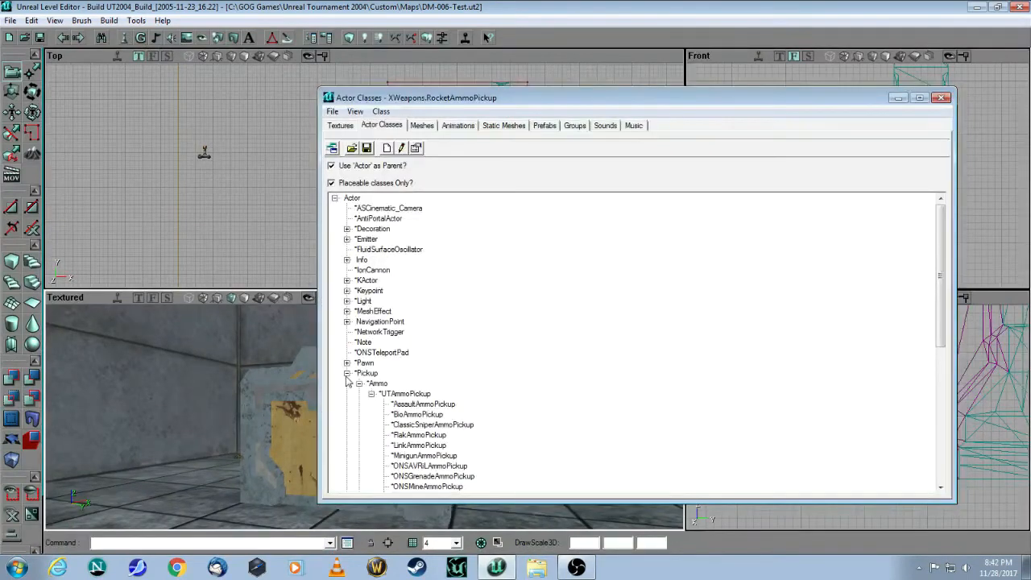
click(368, 373)
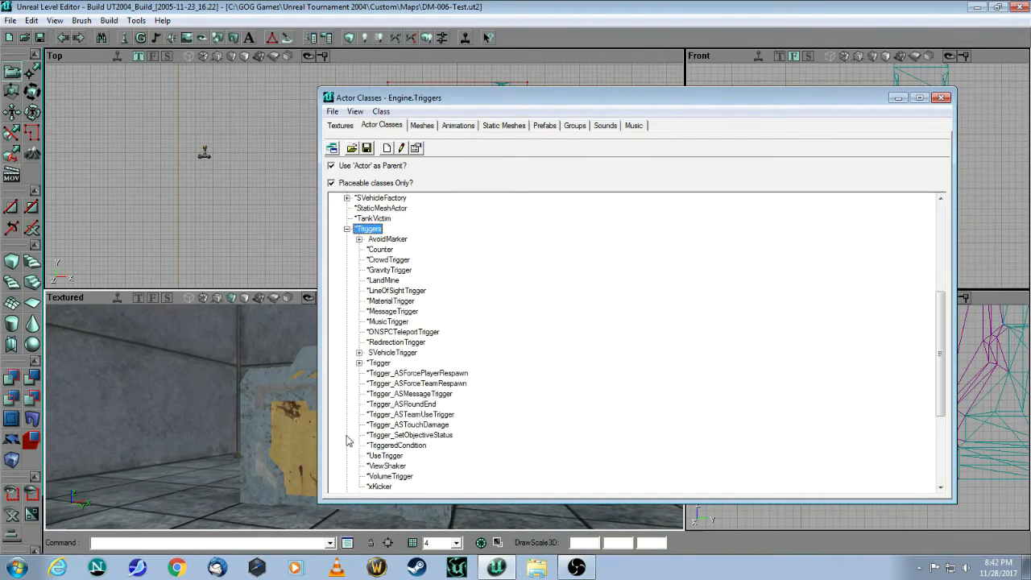
click(359, 363)
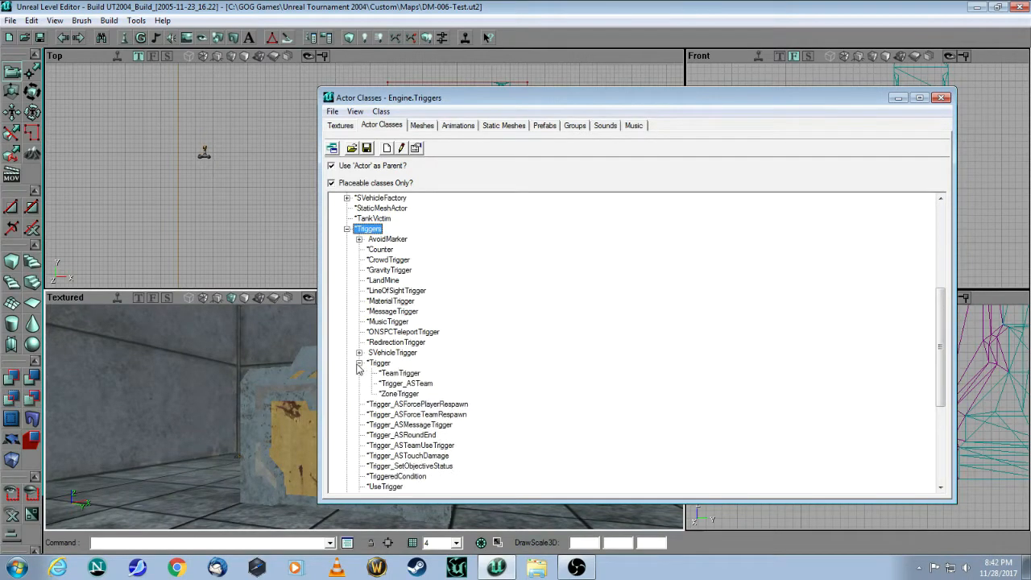
click(381, 363)
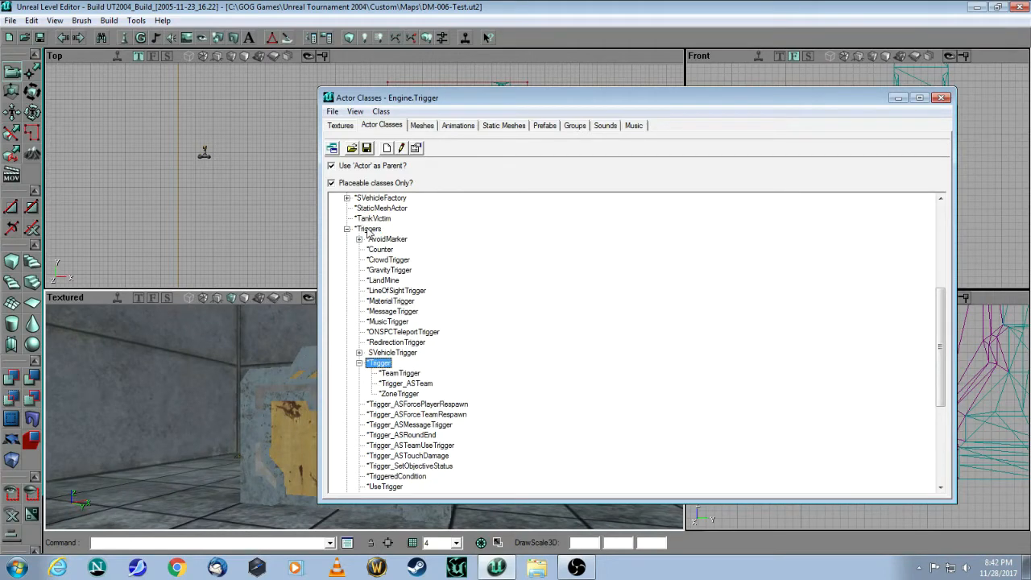
click(368, 229)
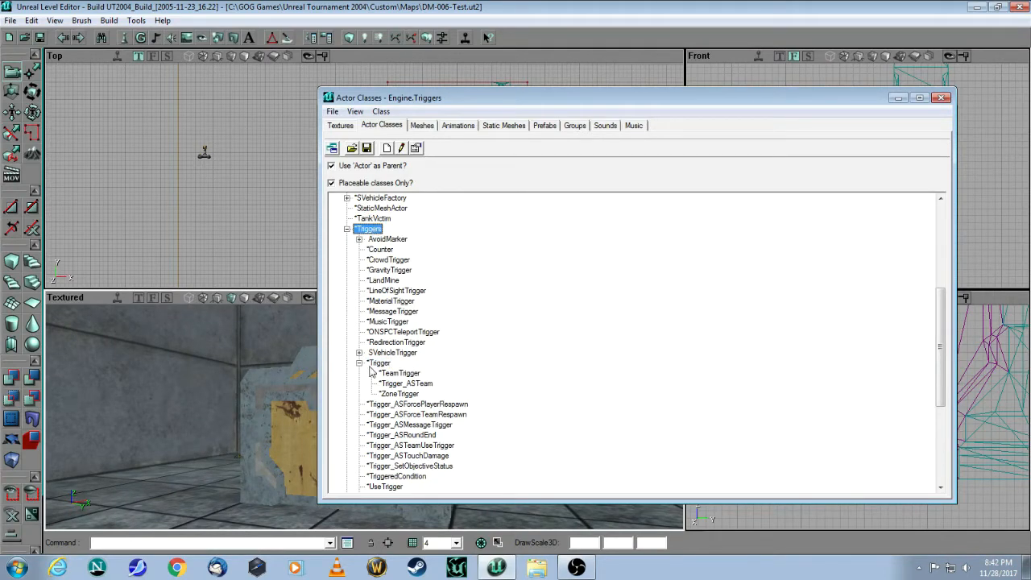
click(379, 363)
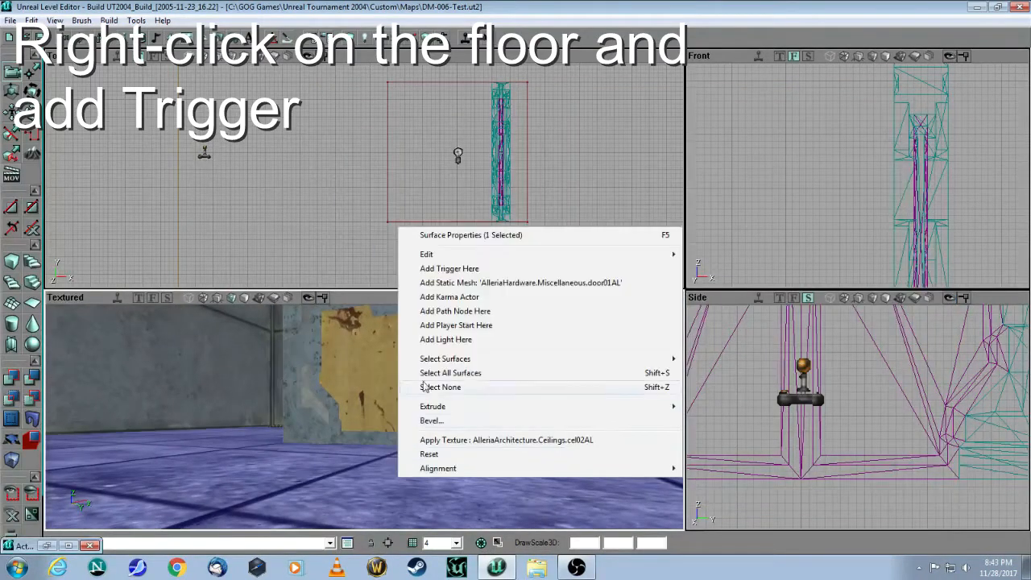
Step: Add a Trigger actor on the floor in front of the doors
click(450, 267)
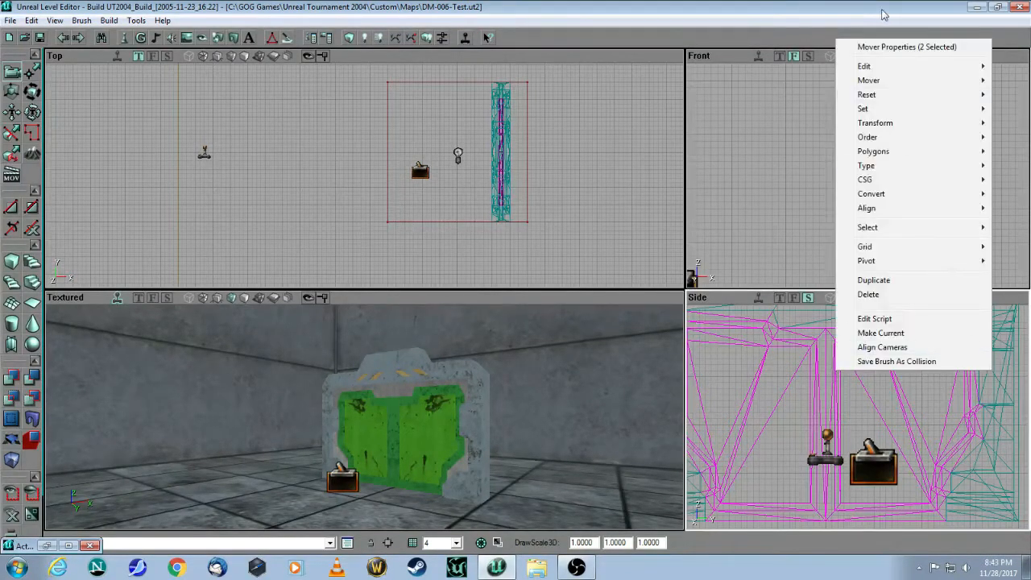
Step: Set the Events Tag of both door movers to MyDoor
click(906, 47)
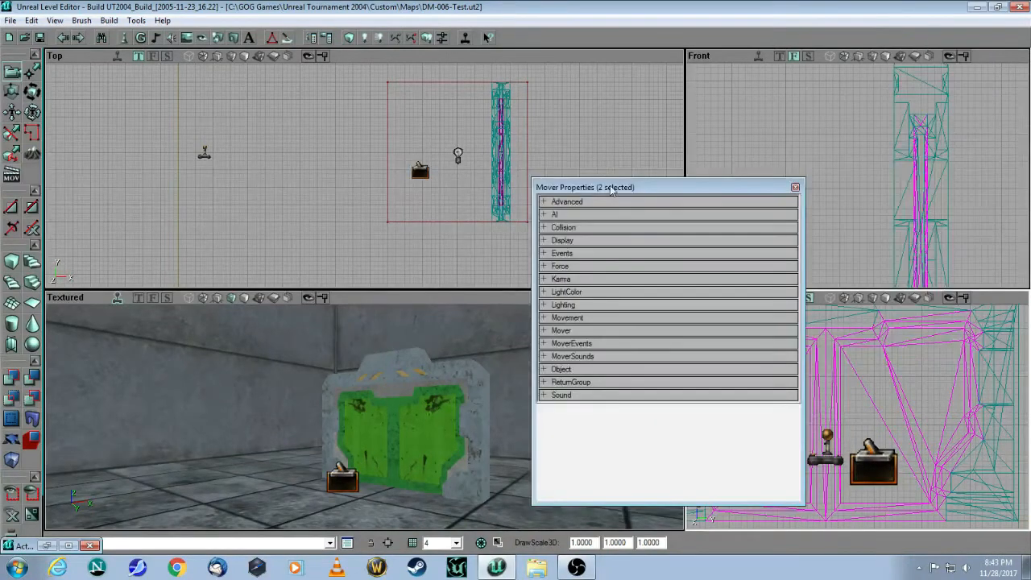
click(545, 253)
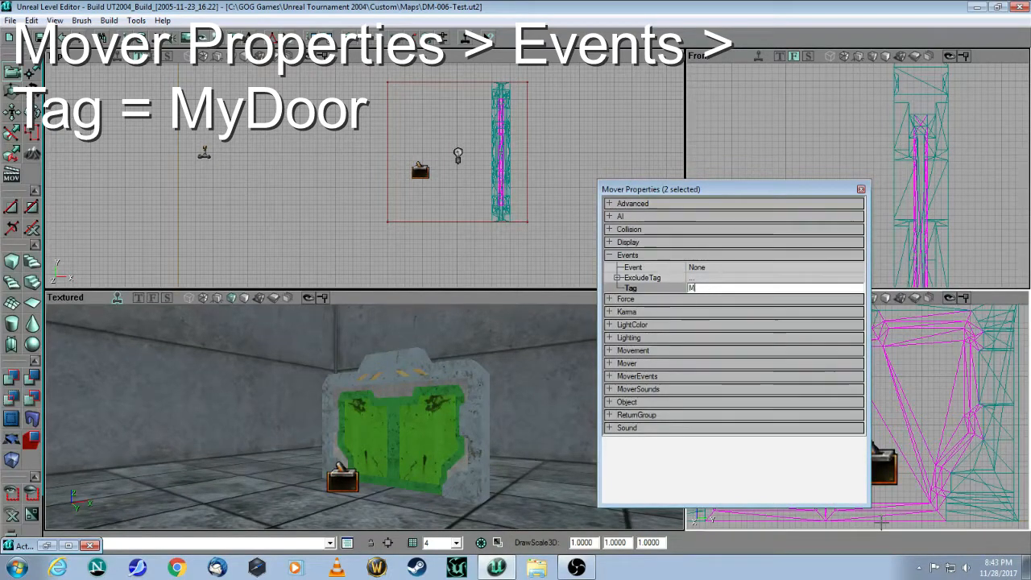
text(yDoor)
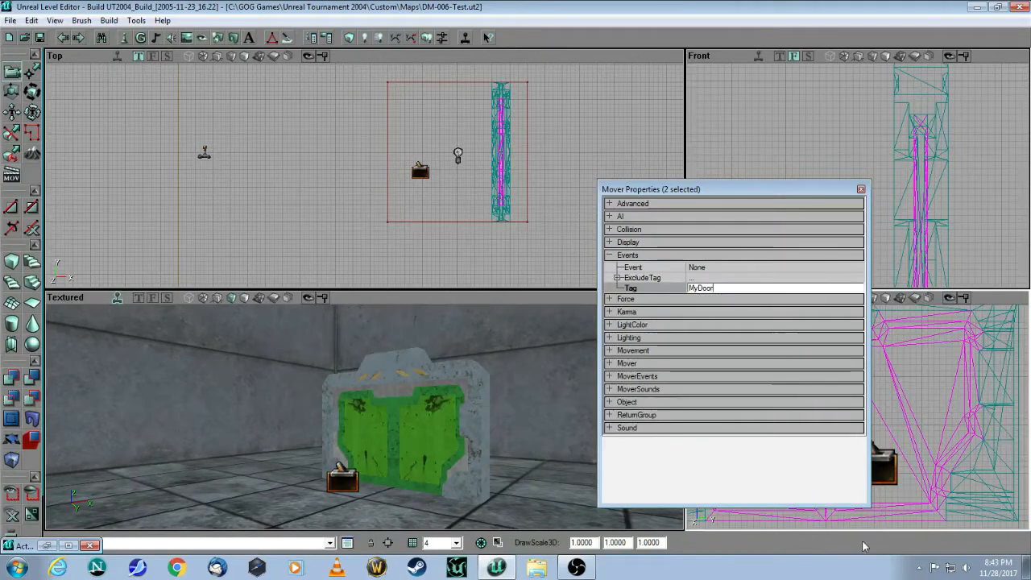
click(638, 388)
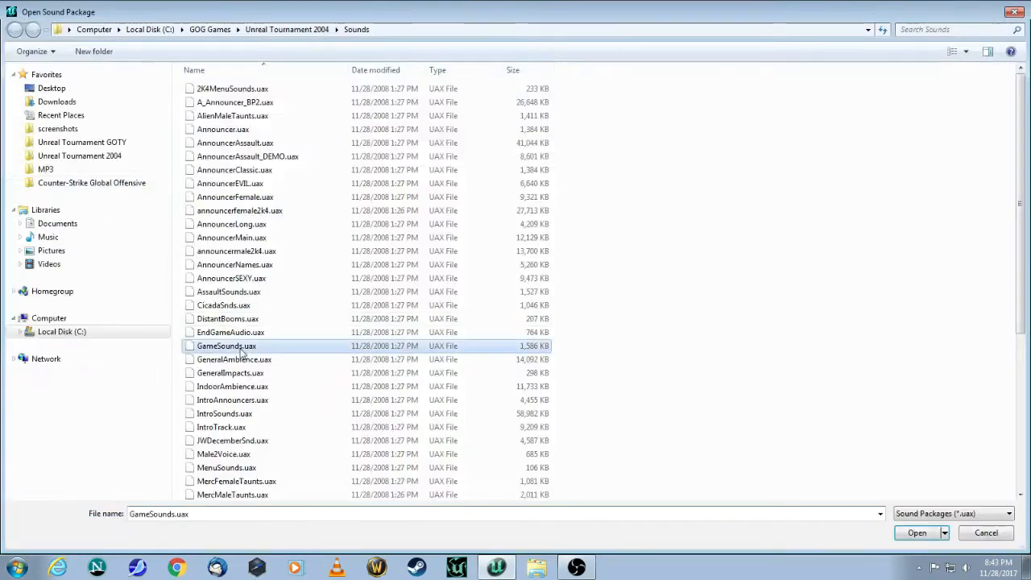
Step: Load the SlaughterSounds.uax package in the Sounds browser
click(232, 398)
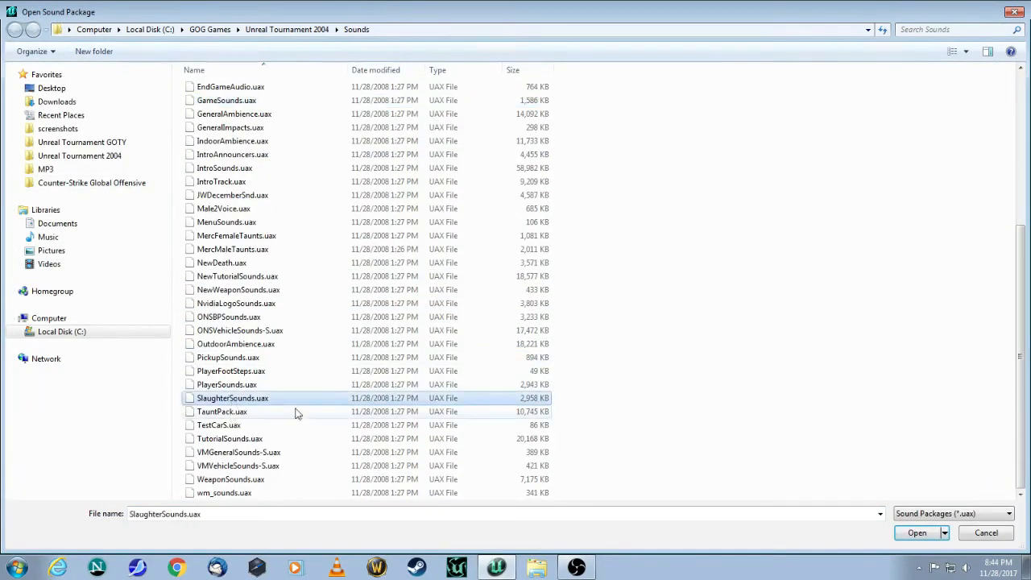
click(915, 531)
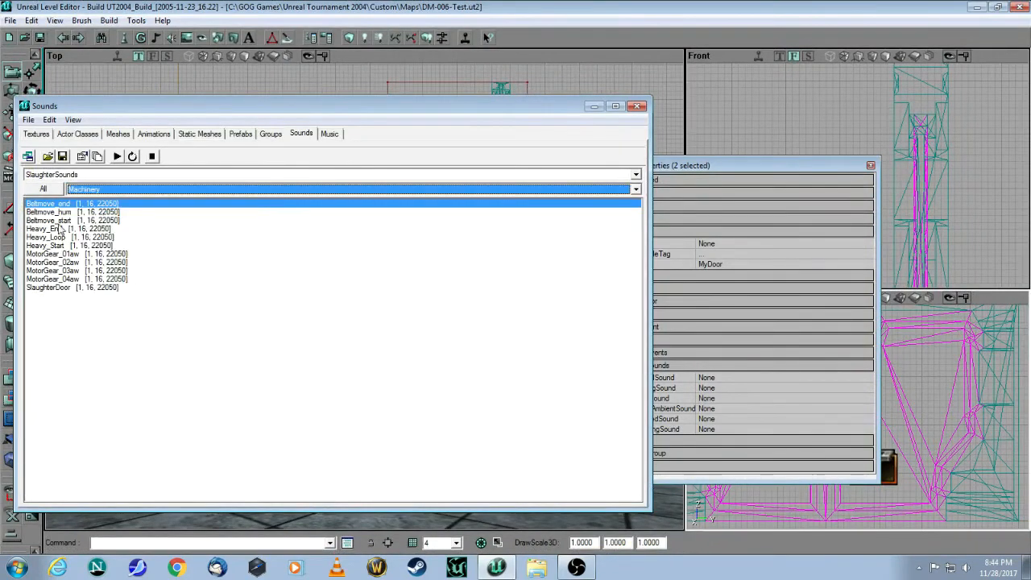
Step: Assign Betmove_hum as the movers' MoveAmbientSound and Betmove_end as their ClosedSound
click(48, 213)
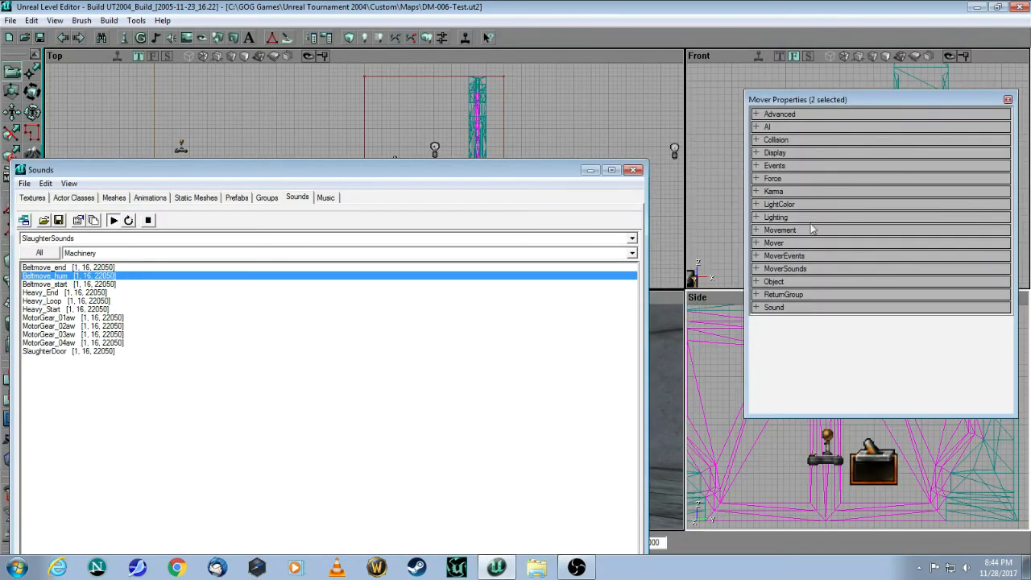
click(785, 268)
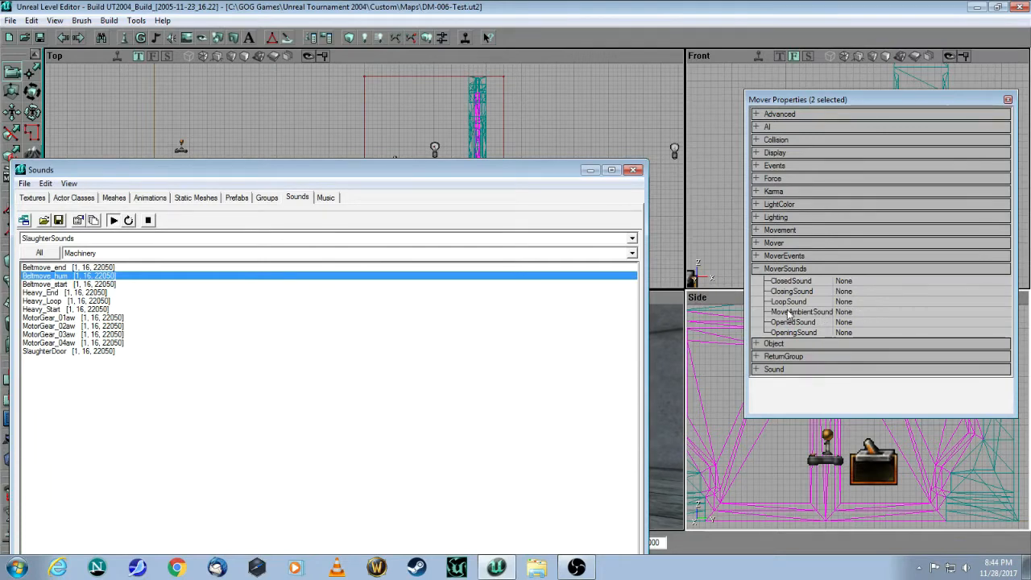
click(799, 312)
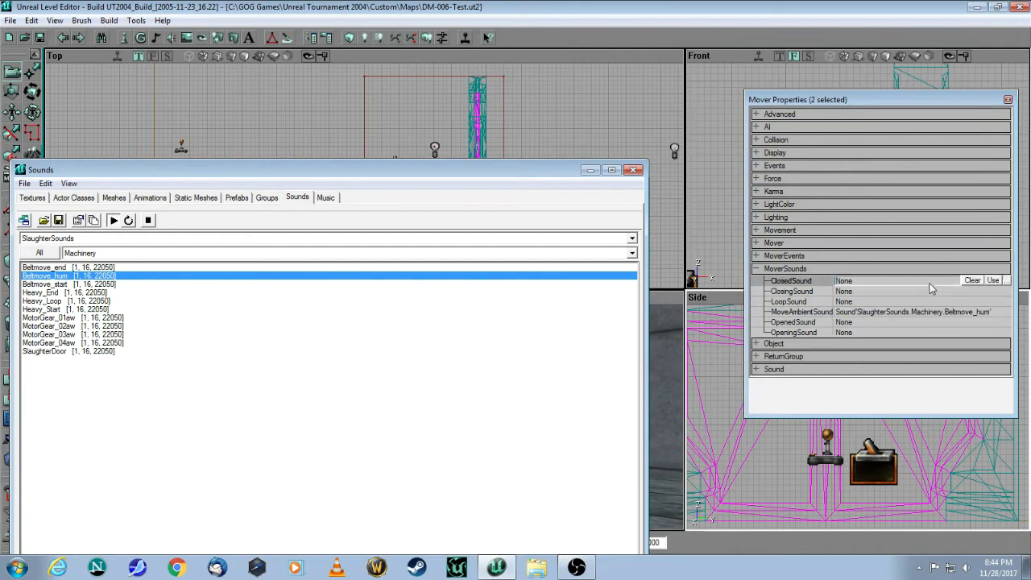
click(45, 267)
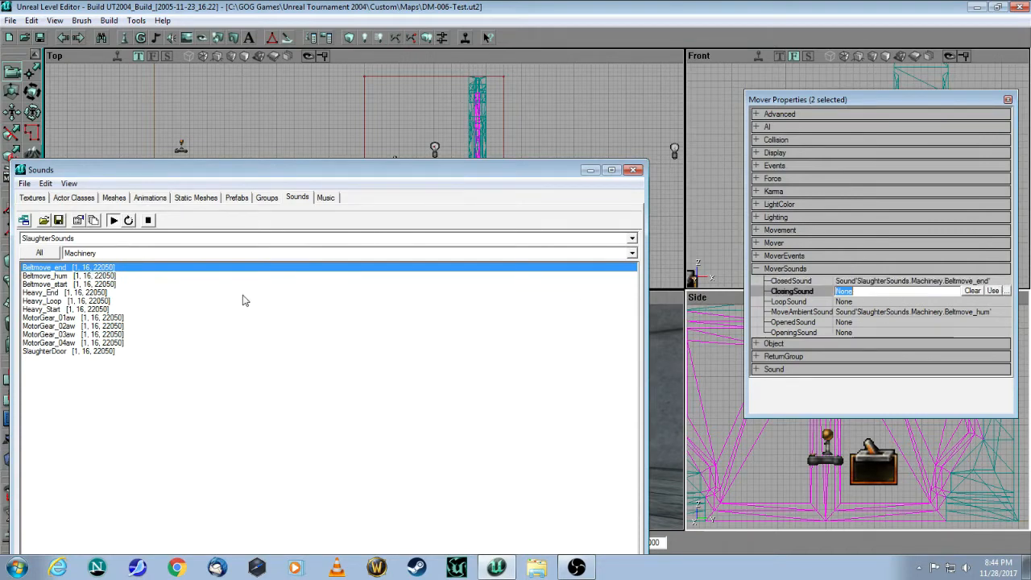
click(61, 284)
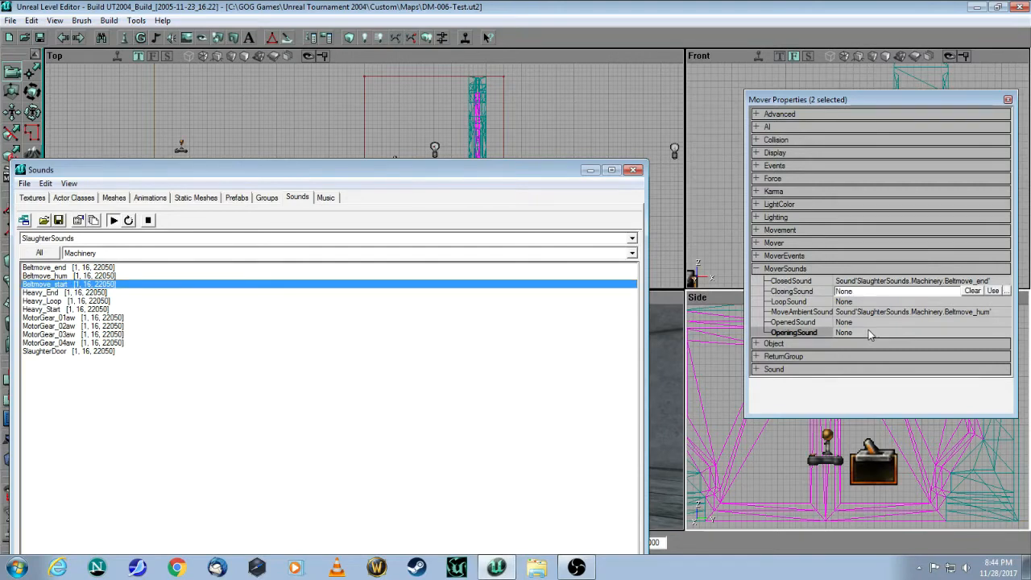
Step: Assign Betmove_start as the movers' OpeningSound
click(780, 229)
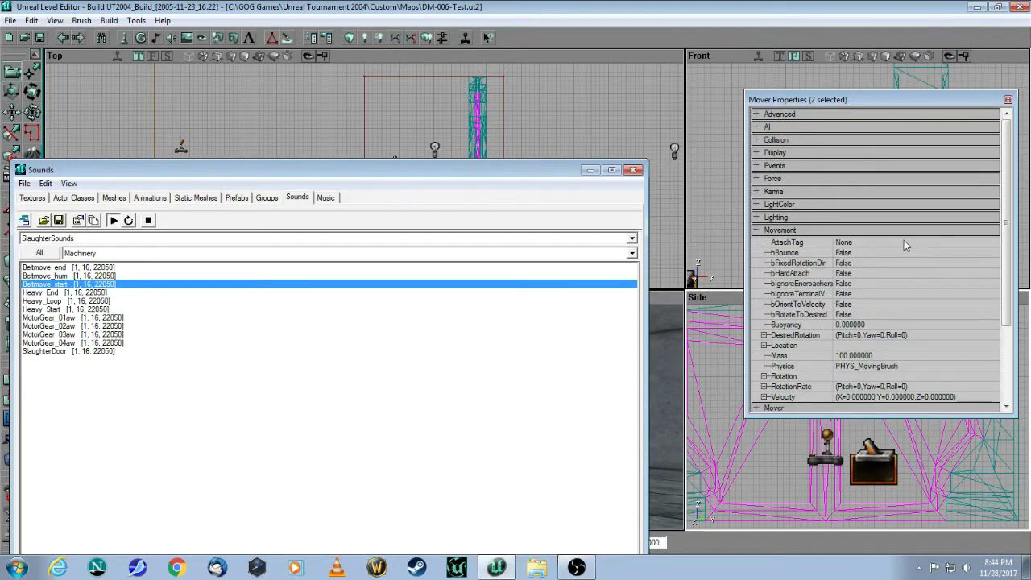
mouse_move(764, 242)
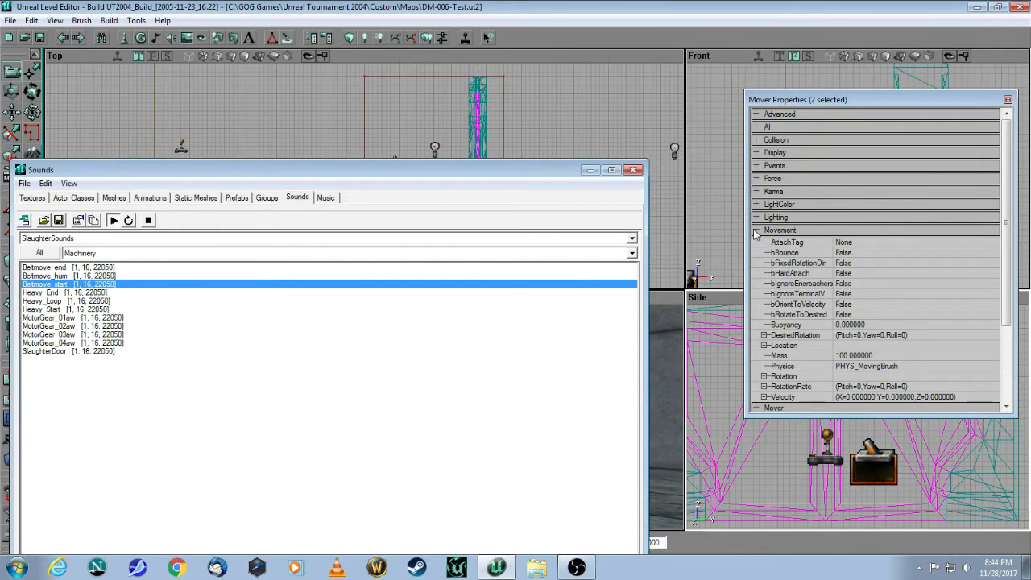
click(756, 228)
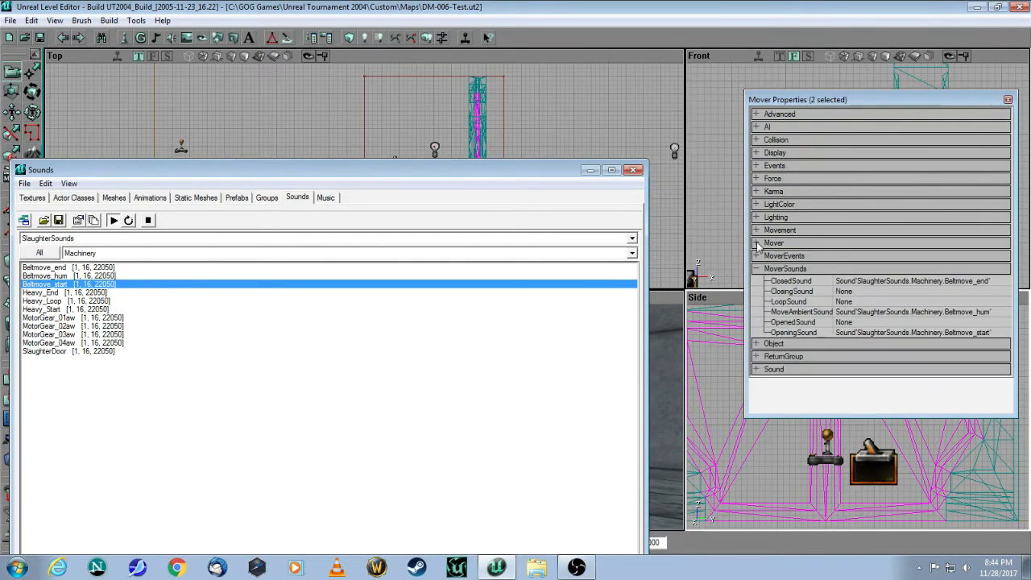
click(757, 241)
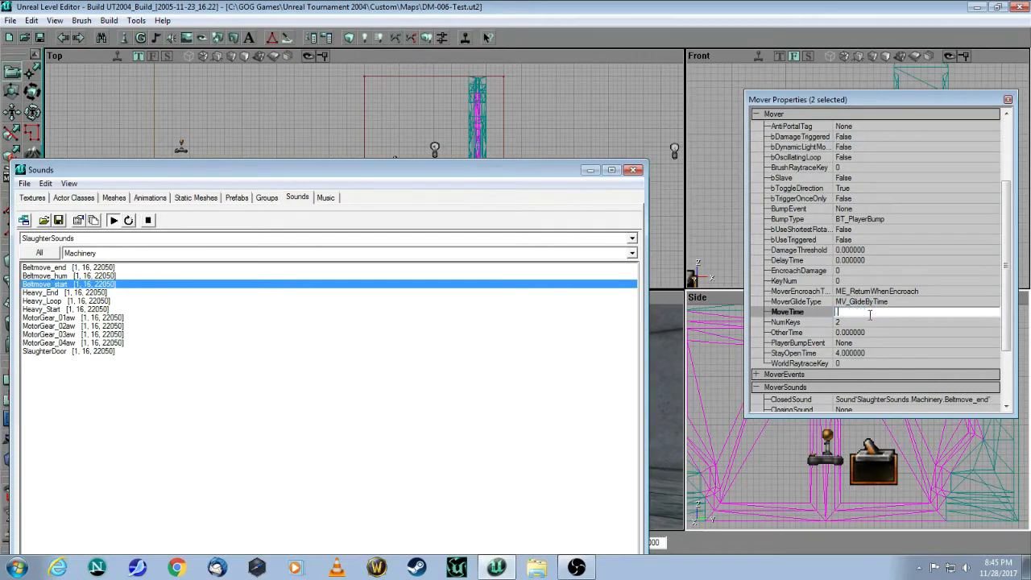
Step: Set the movers' MoveTime to 5 and StayOpenTime to 2
text(5)
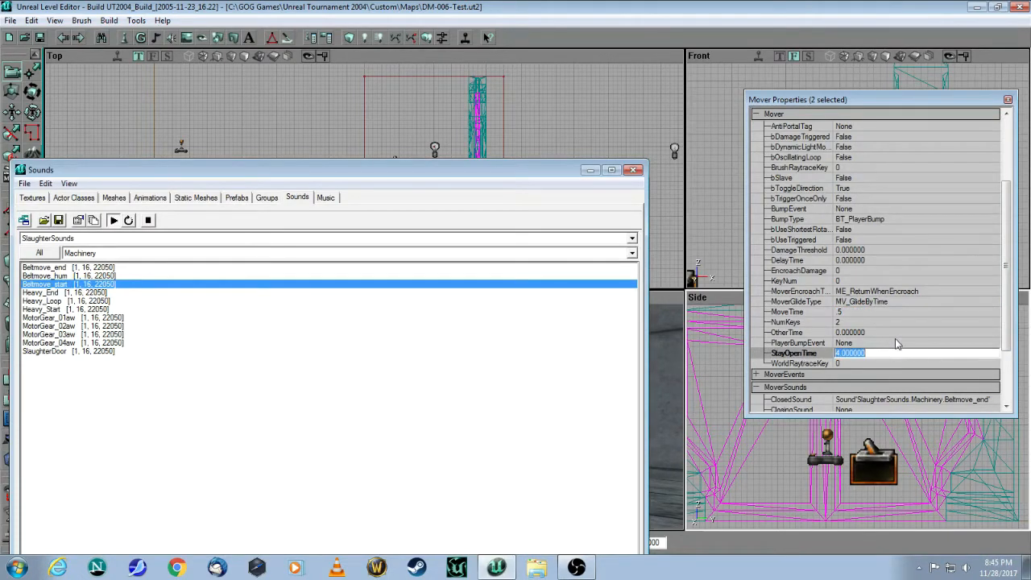
text(2)
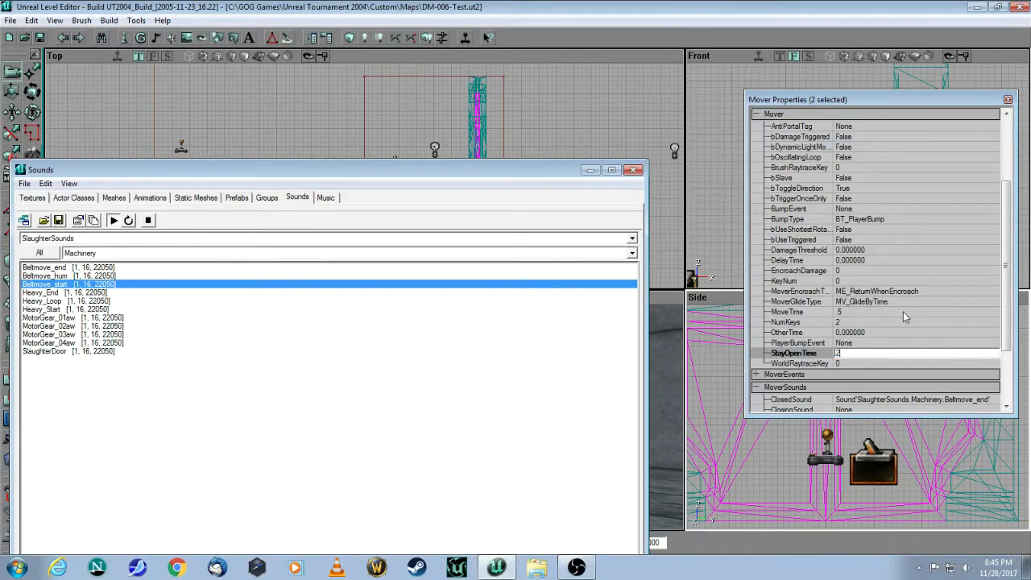
click(916, 331)
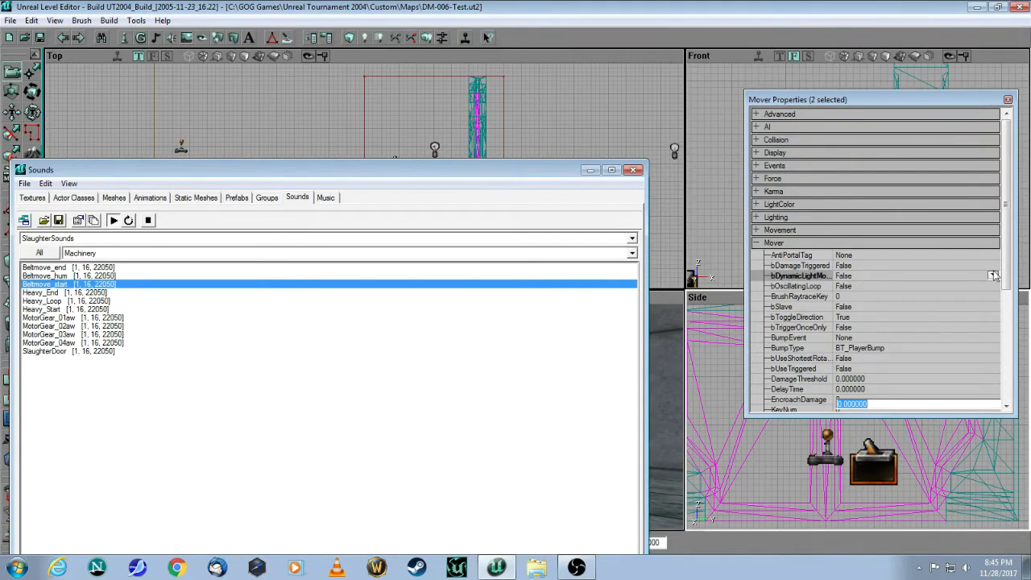
click(993, 274)
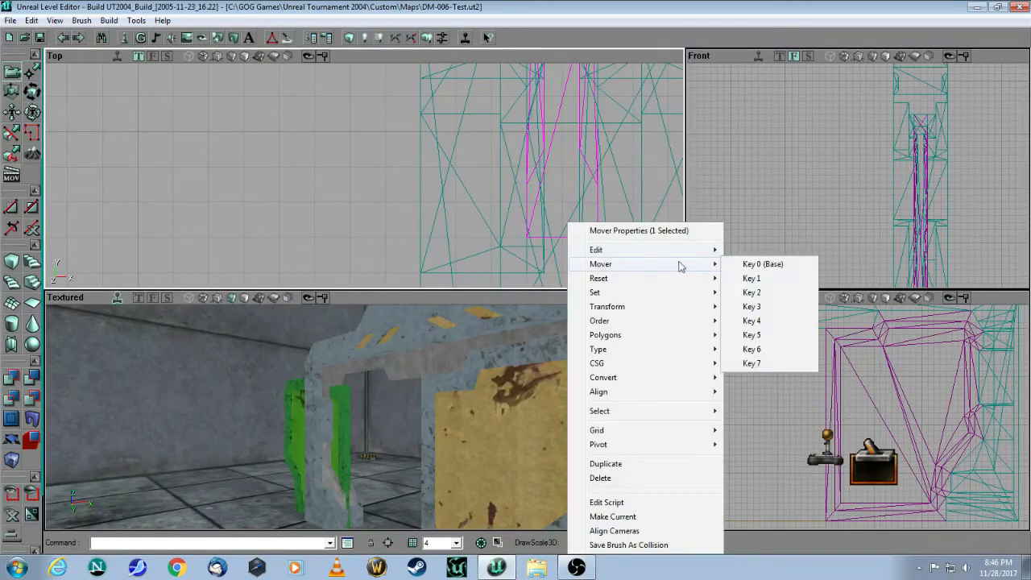
Step: Make Key 1 the edited position of a door mover for its open position
click(763, 264)
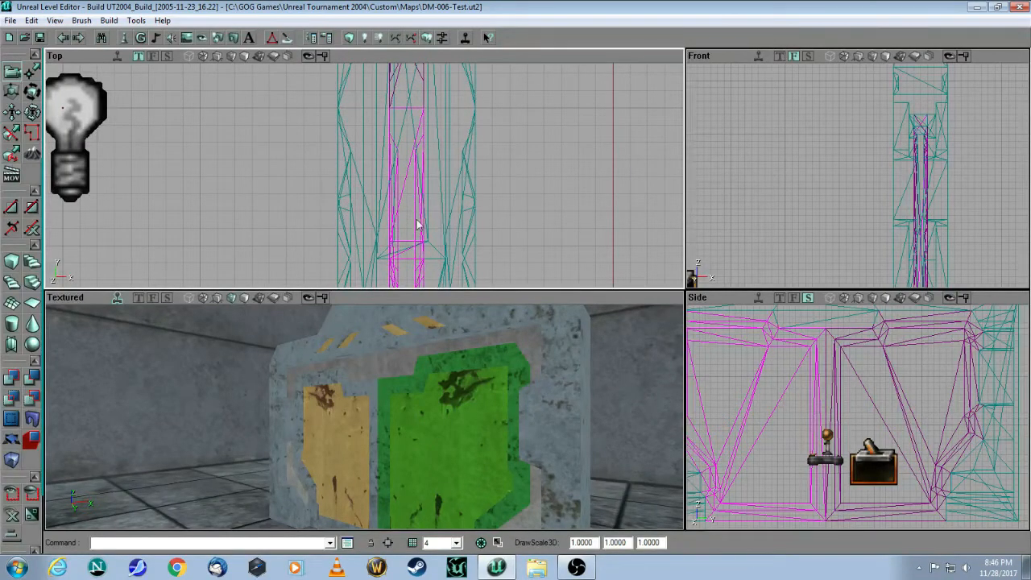
right_click(419, 226)
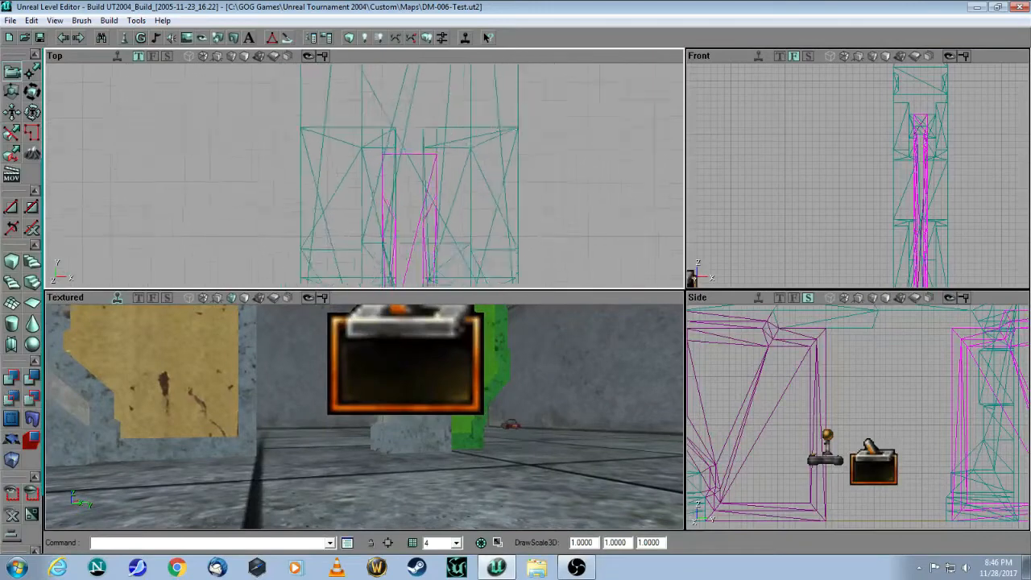
right_click(432, 160)
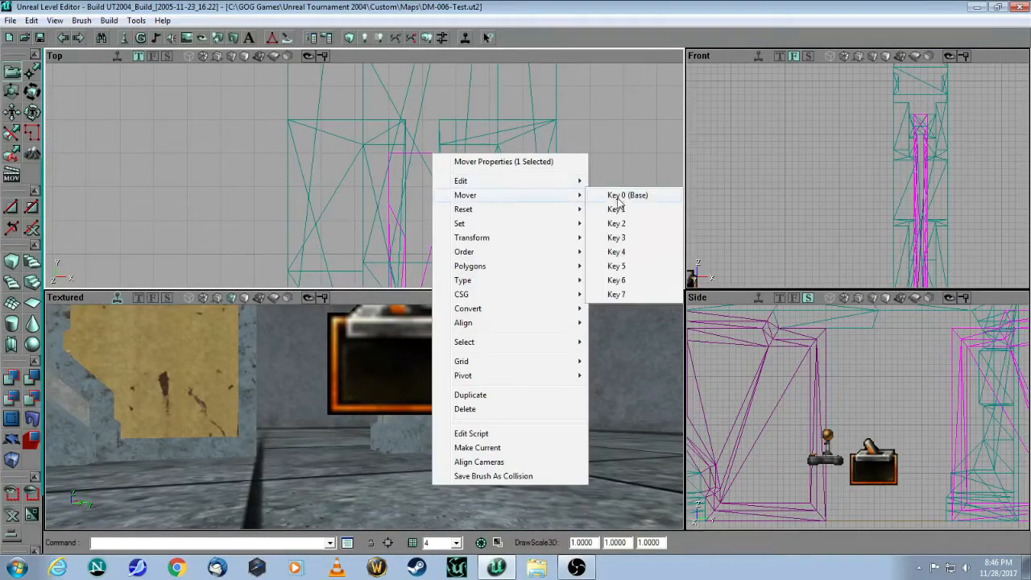
click(627, 195)
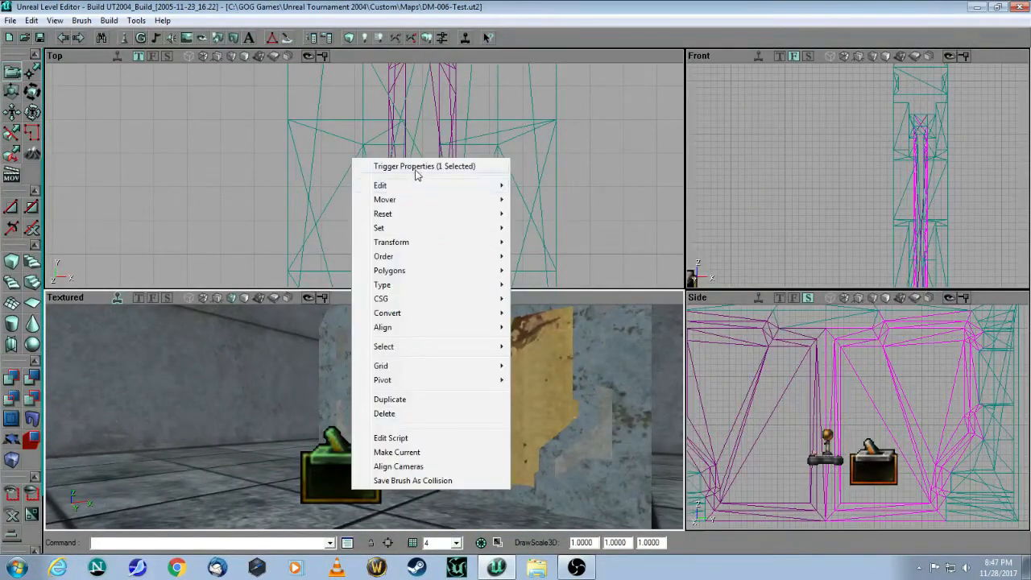
Step: Set the trigger's CollisionRadius to 100 and its Event to MyDoor
click(424, 166)
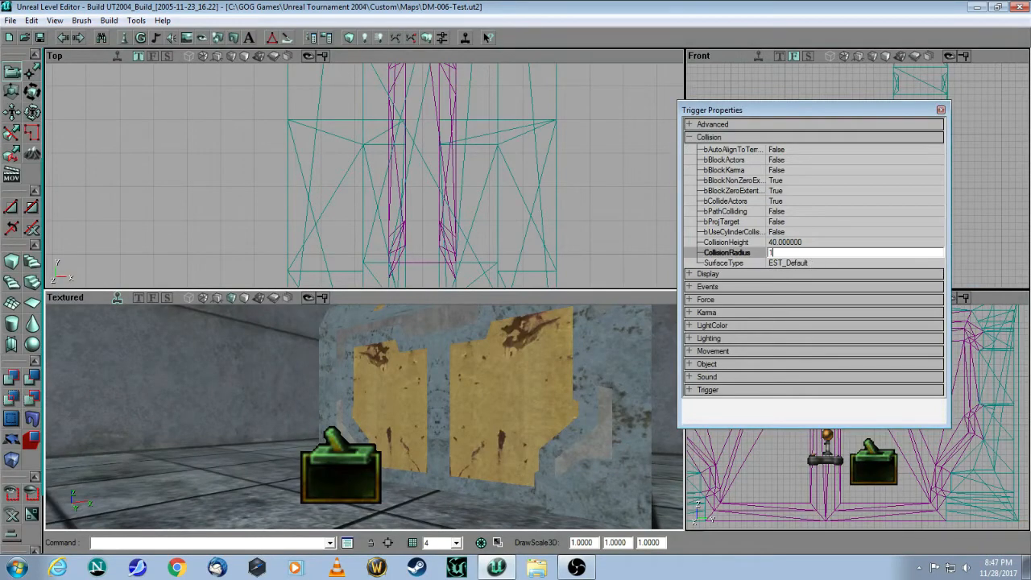
text(100)
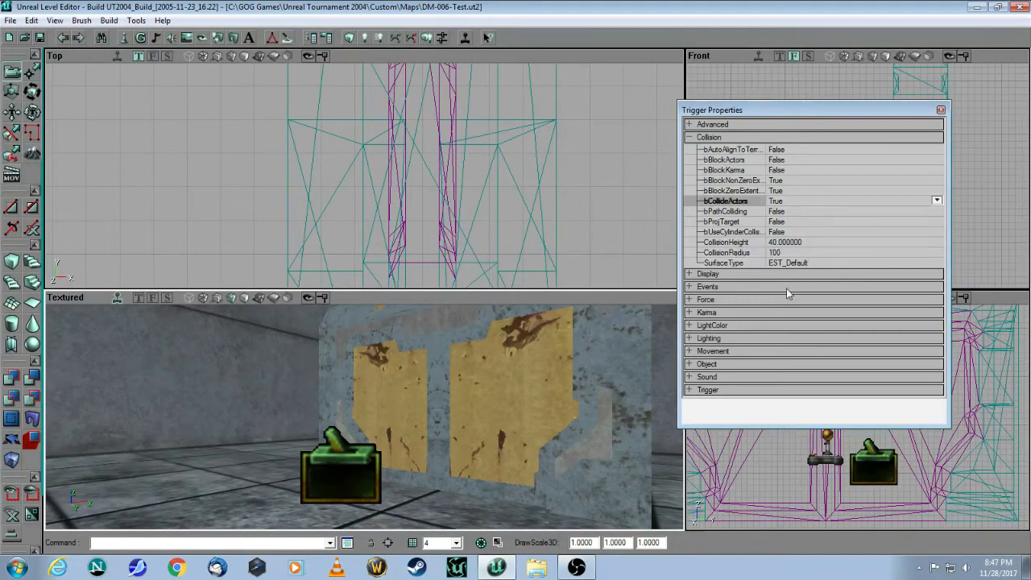
click(706, 287)
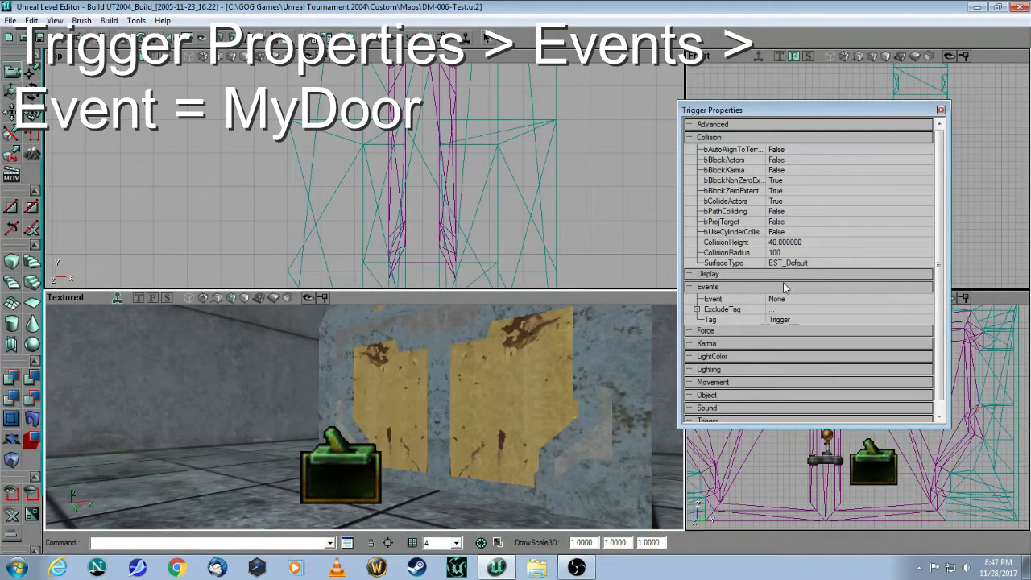
text(M)
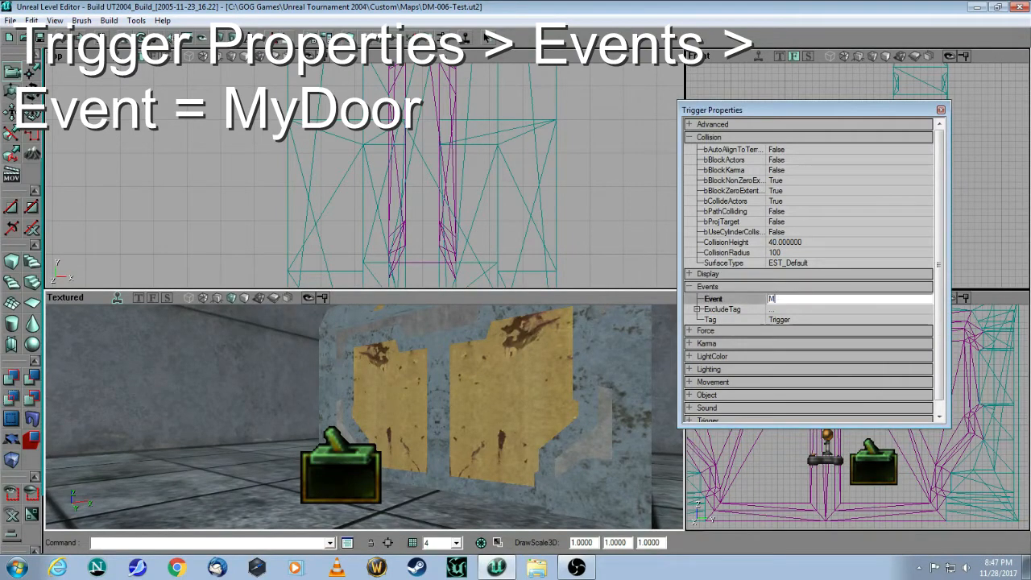
text(yDoor)
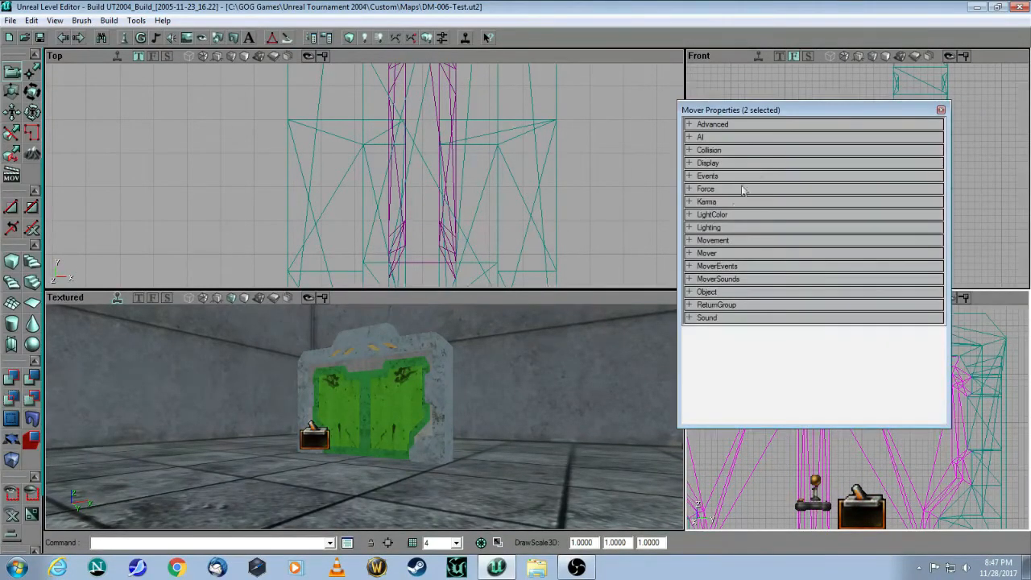
Step: Set both movers' Object > InitialState to TriggerOpenTimed and close the properties
click(690, 292)
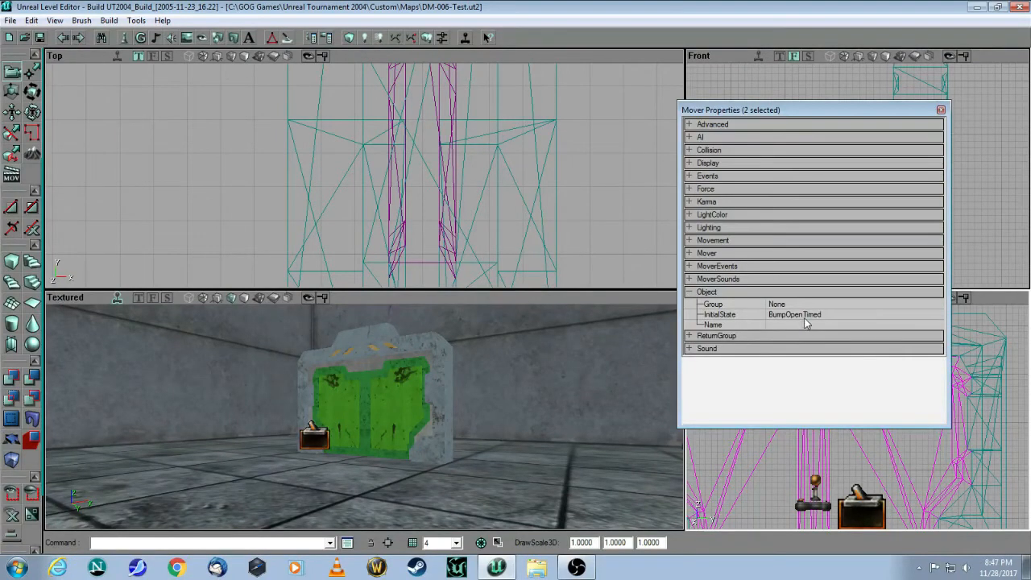
click(719, 314)
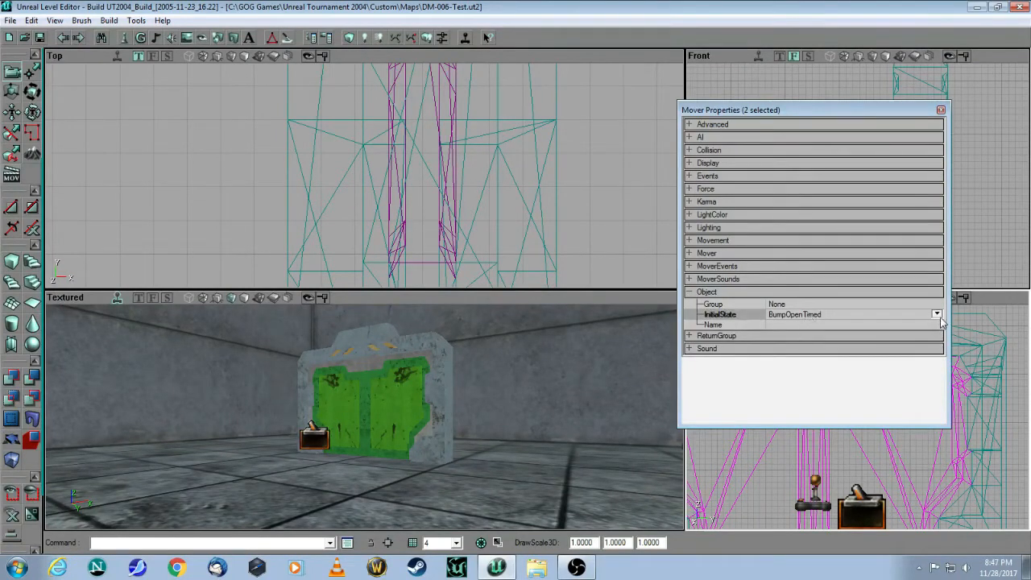
click(938, 314)
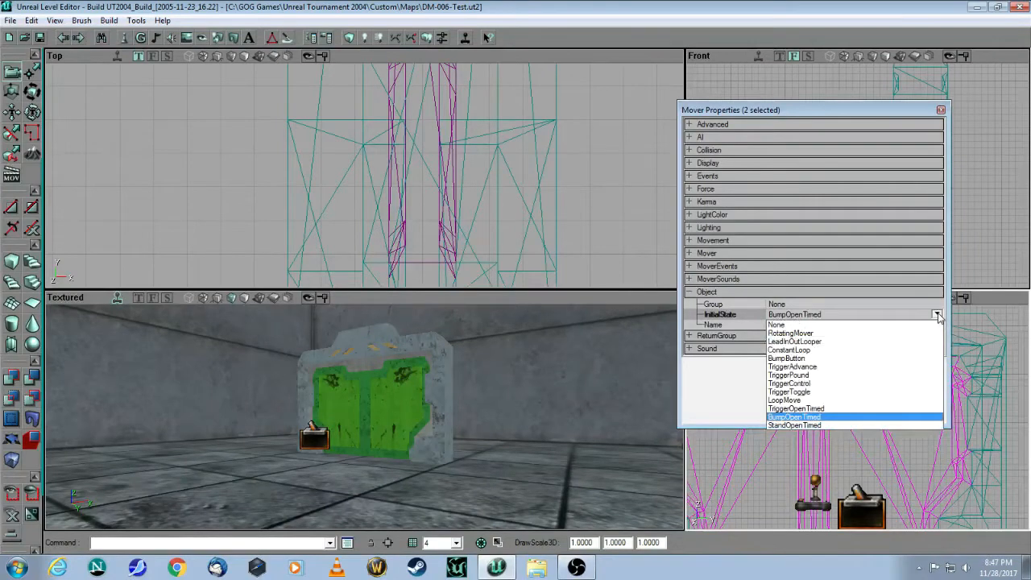
mouse_move(818, 393)
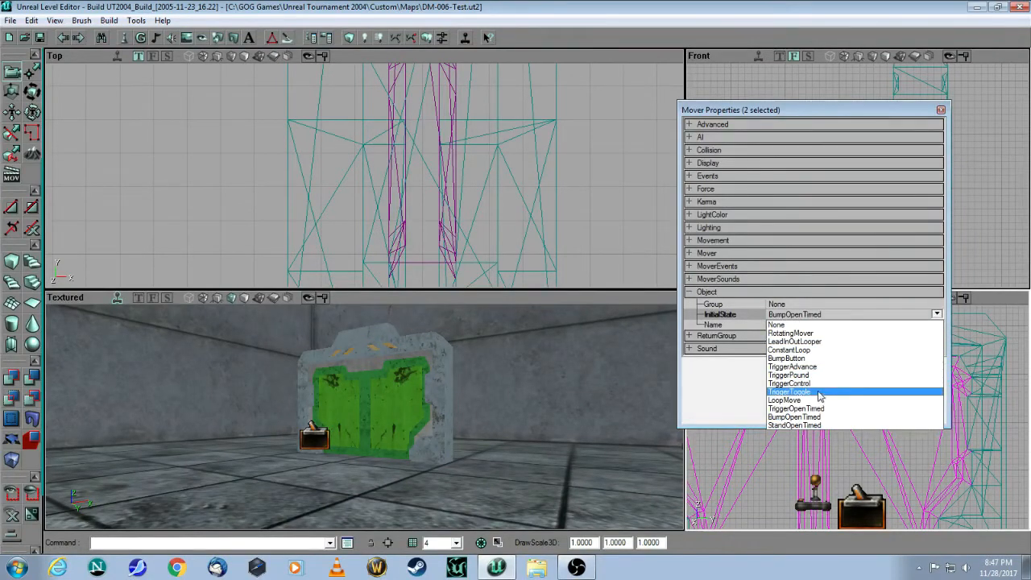
click(796, 409)
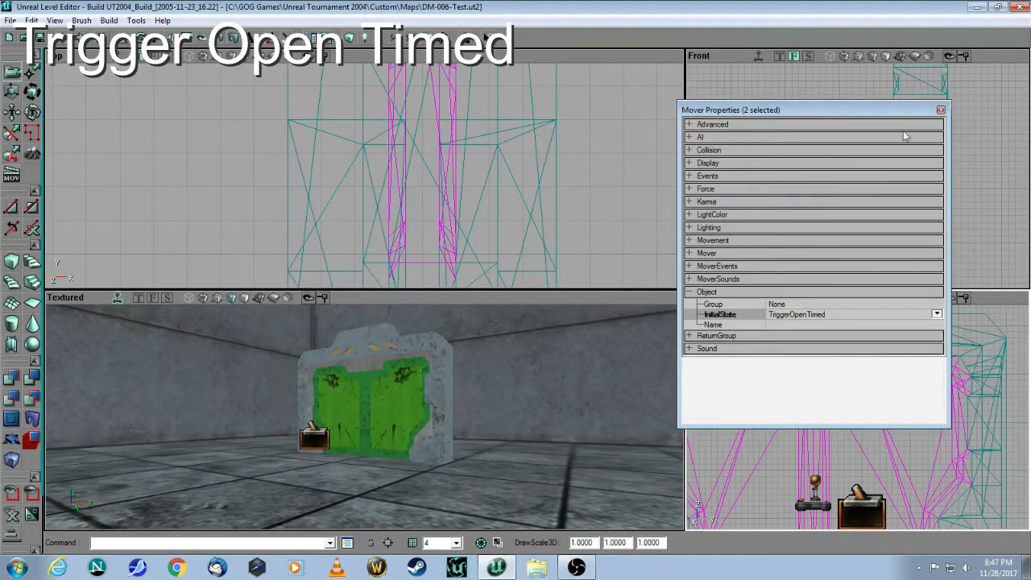
click(941, 110)
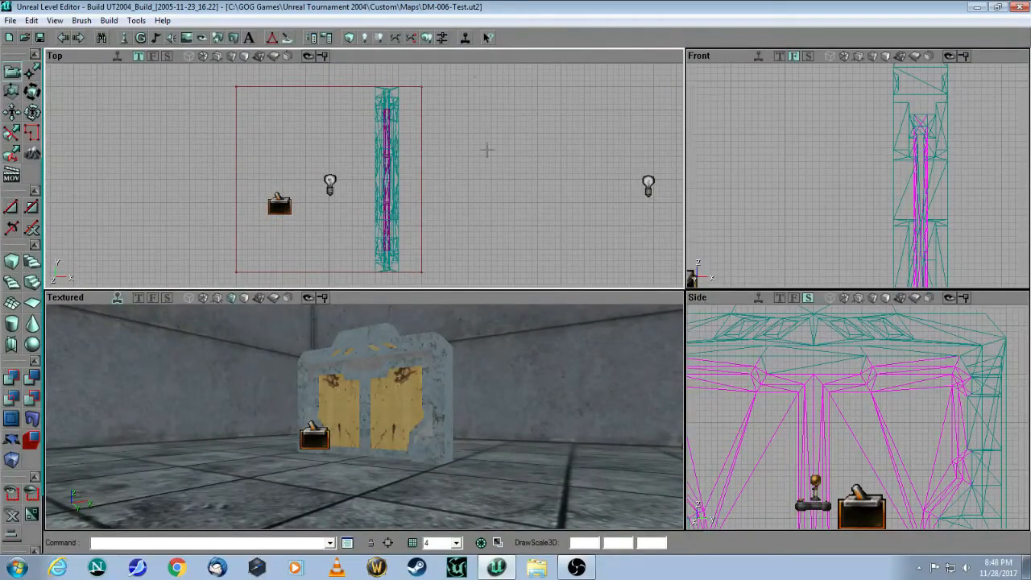
mouse_move(821, 177)
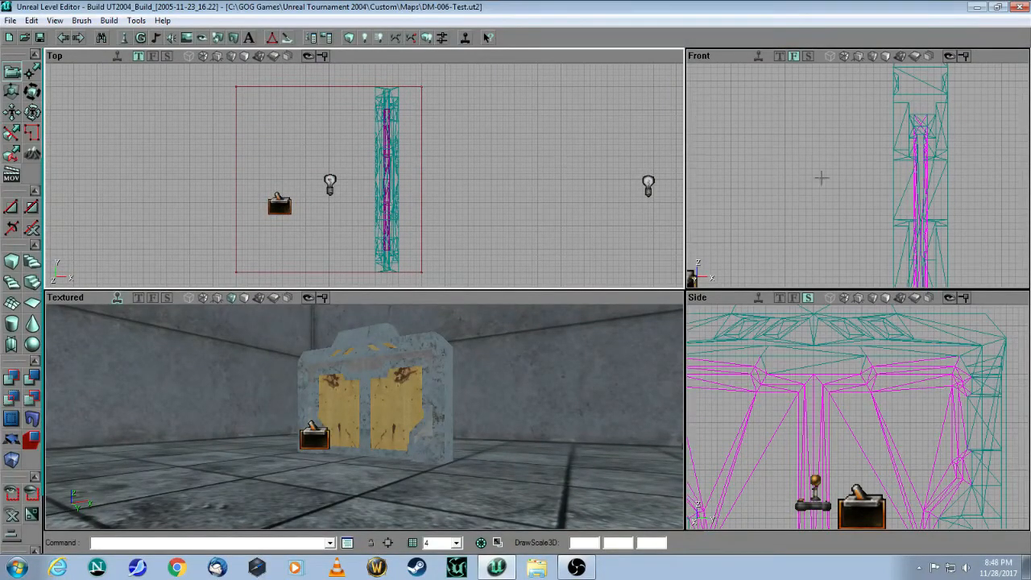
mouse_move(470, 55)
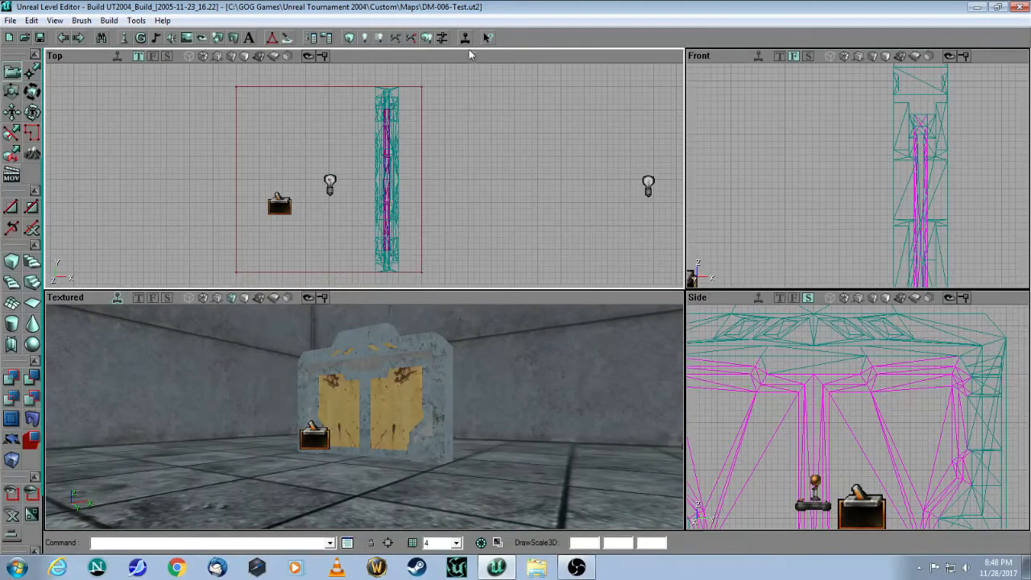
mouse_move(519, 60)
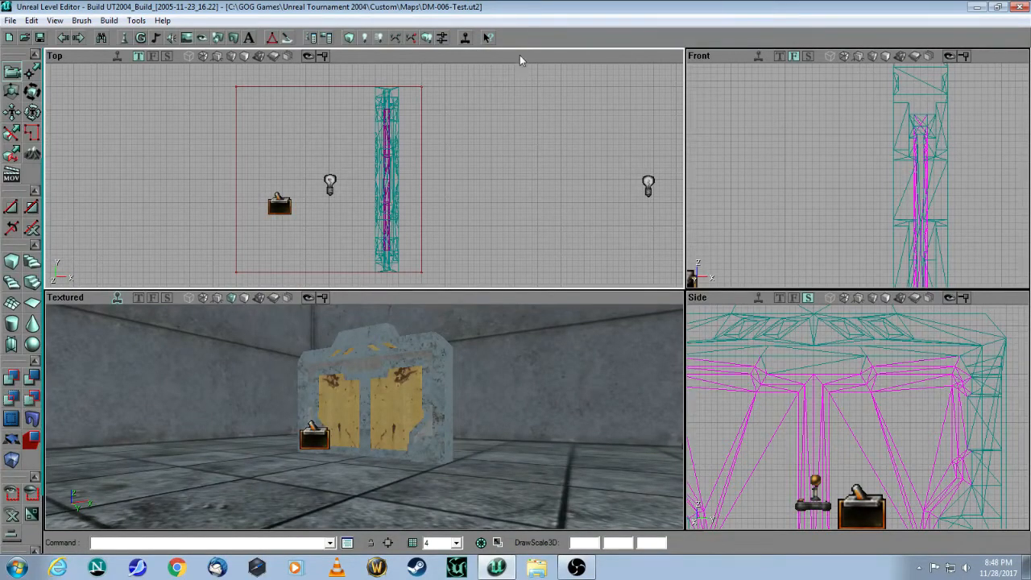
Step: Enable Actors > Radii View in the Top viewport and select the trigger in the doorway
right_click(521, 61)
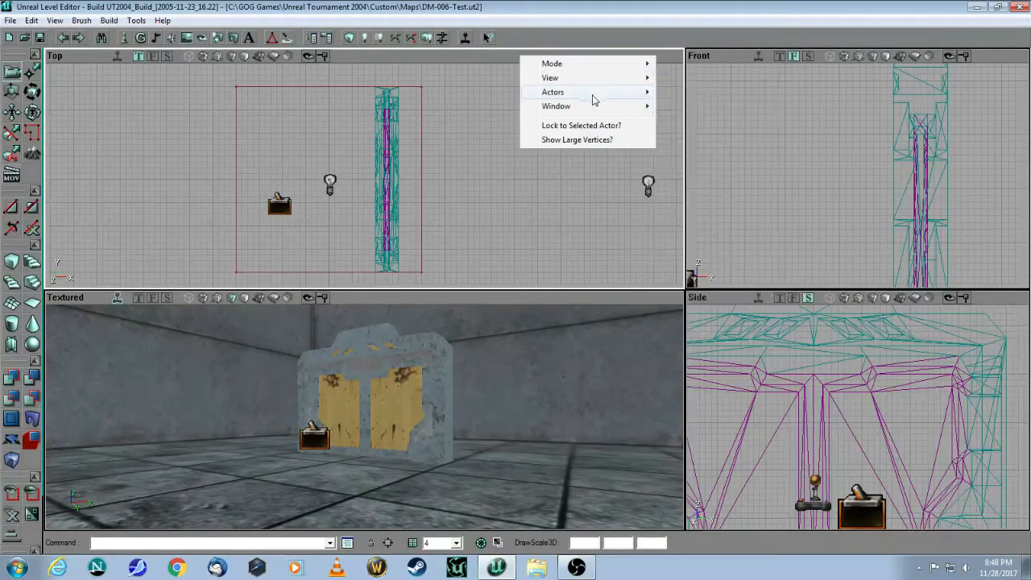
mouse_move(553, 90)
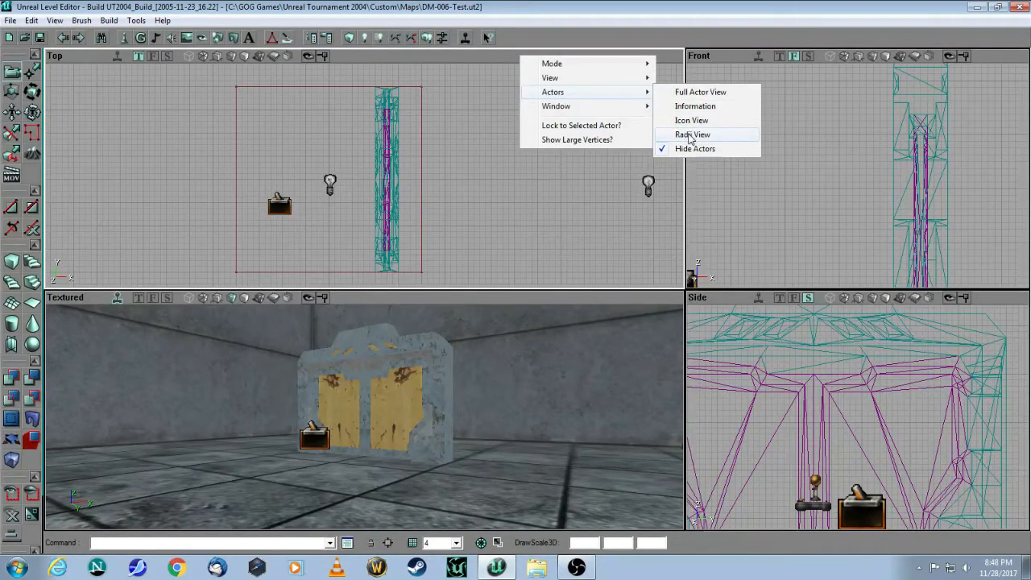
click(691, 136)
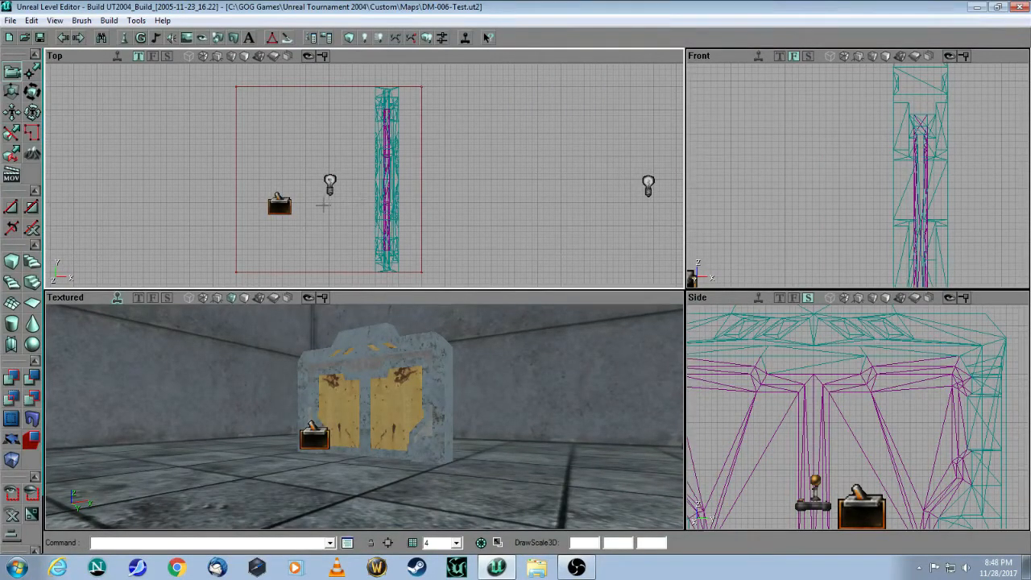
click(281, 203)
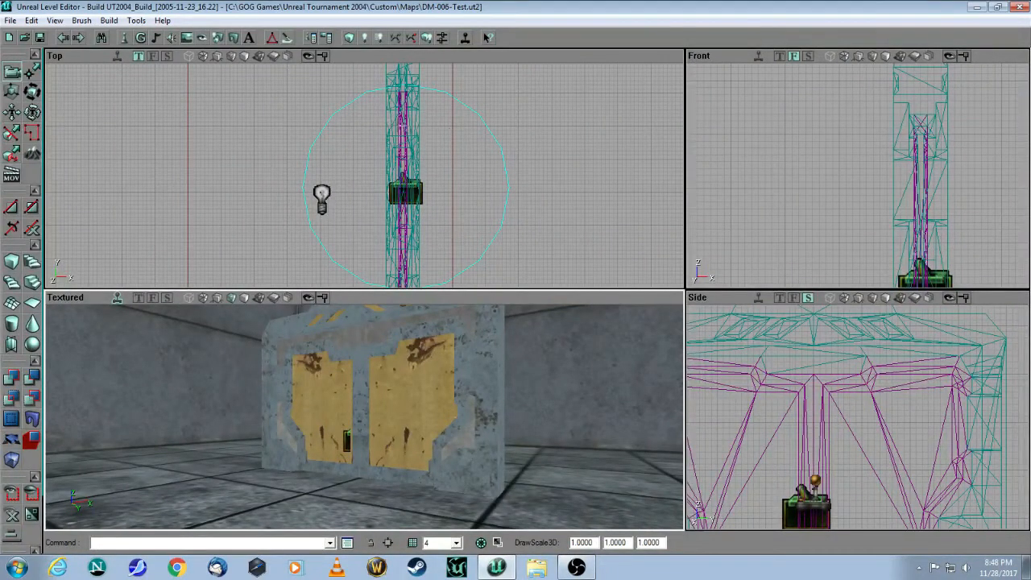
mouse_move(561, 169)
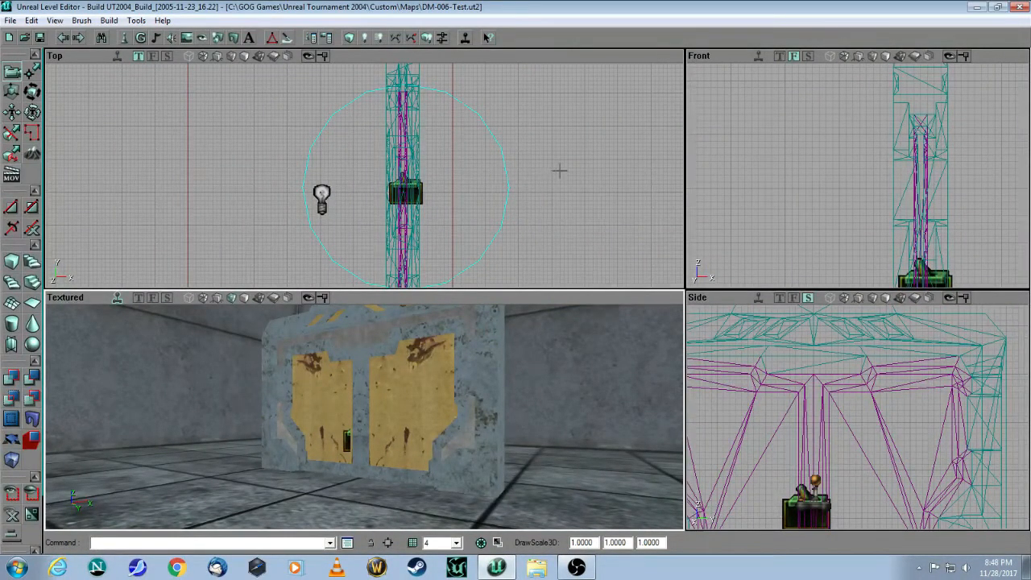